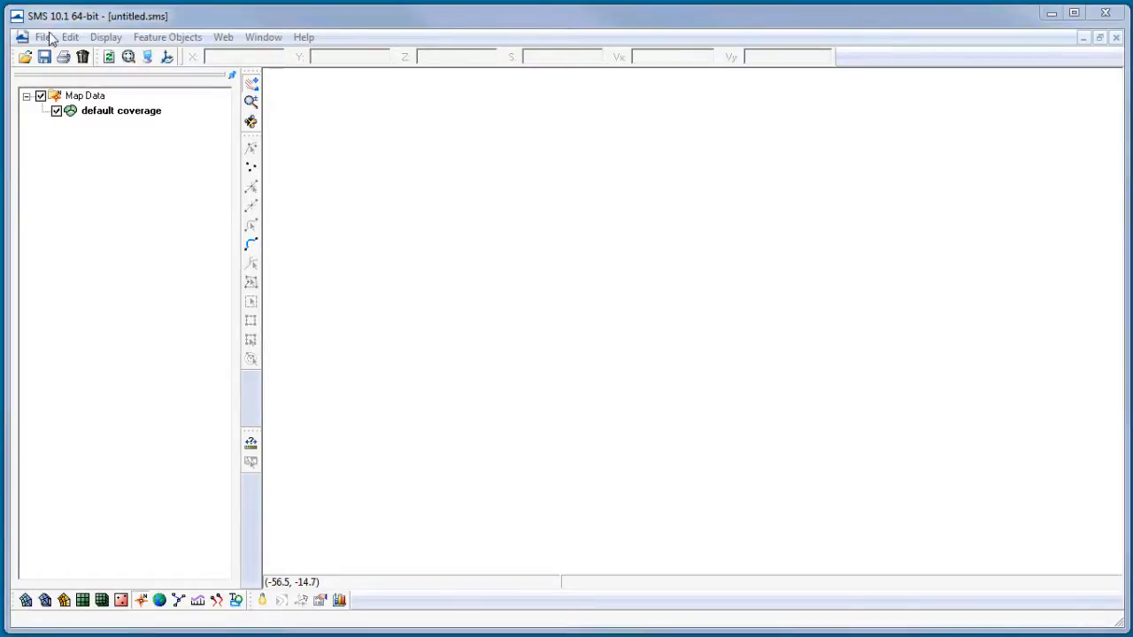
Step: Load the GreenRiver.jpg aerial image from the recent files list
{"action": "left_click", "coordinate": [42, 35]}
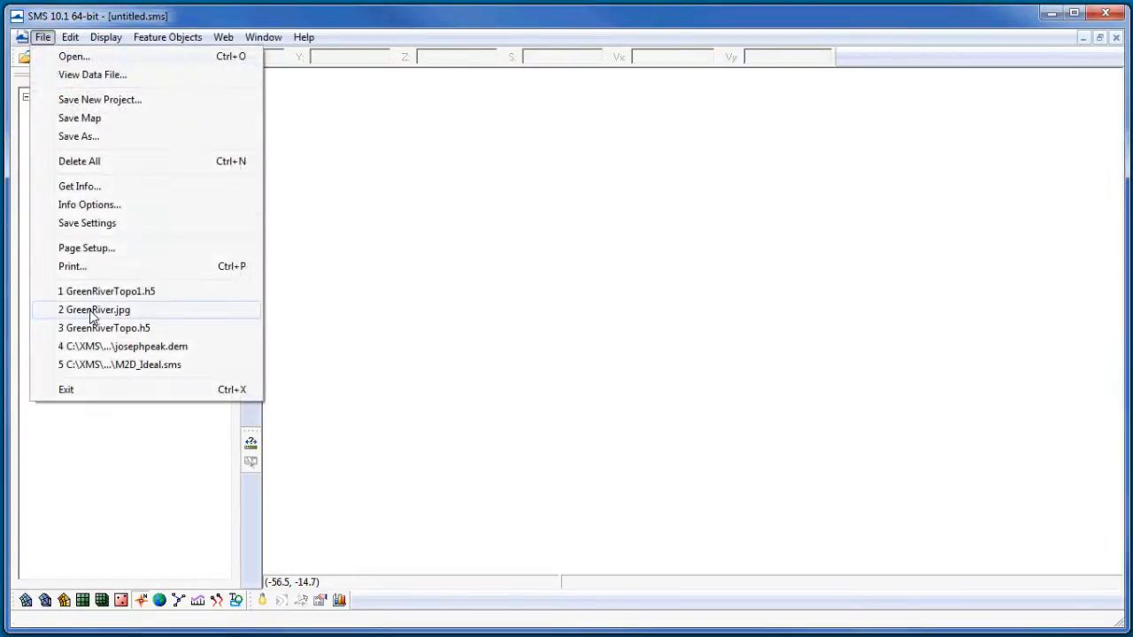
{"action": "left_click", "coordinate": [93, 310]}
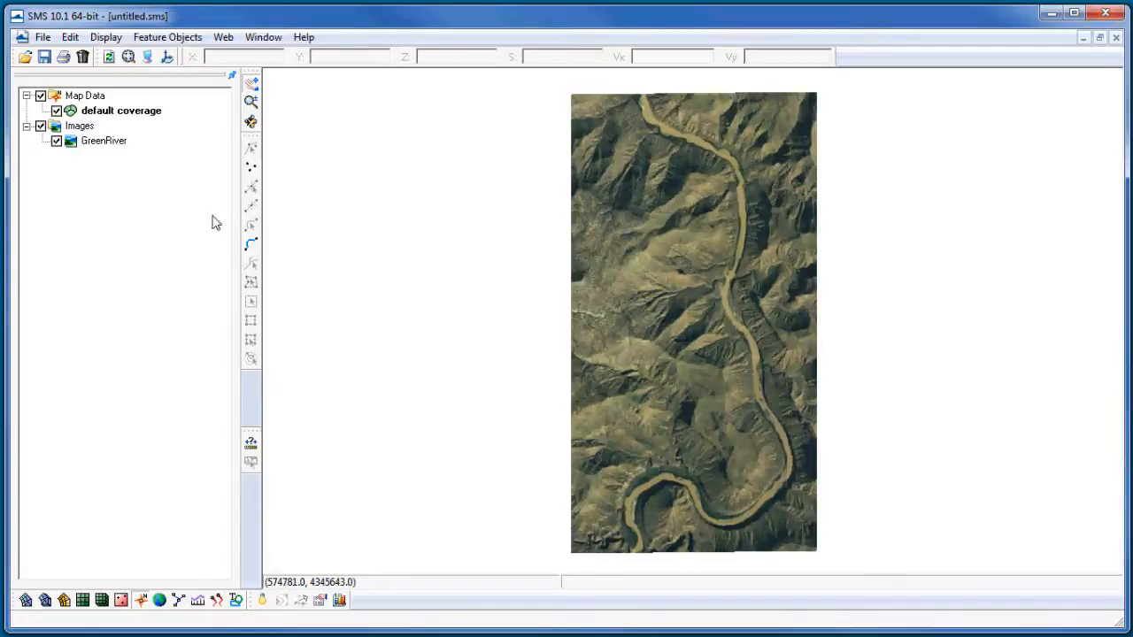
Step: Load the Green River elevation raster and recolor its contours with a yellow-to-green colour ramp
{"action": "left_click", "coordinate": [43, 36]}
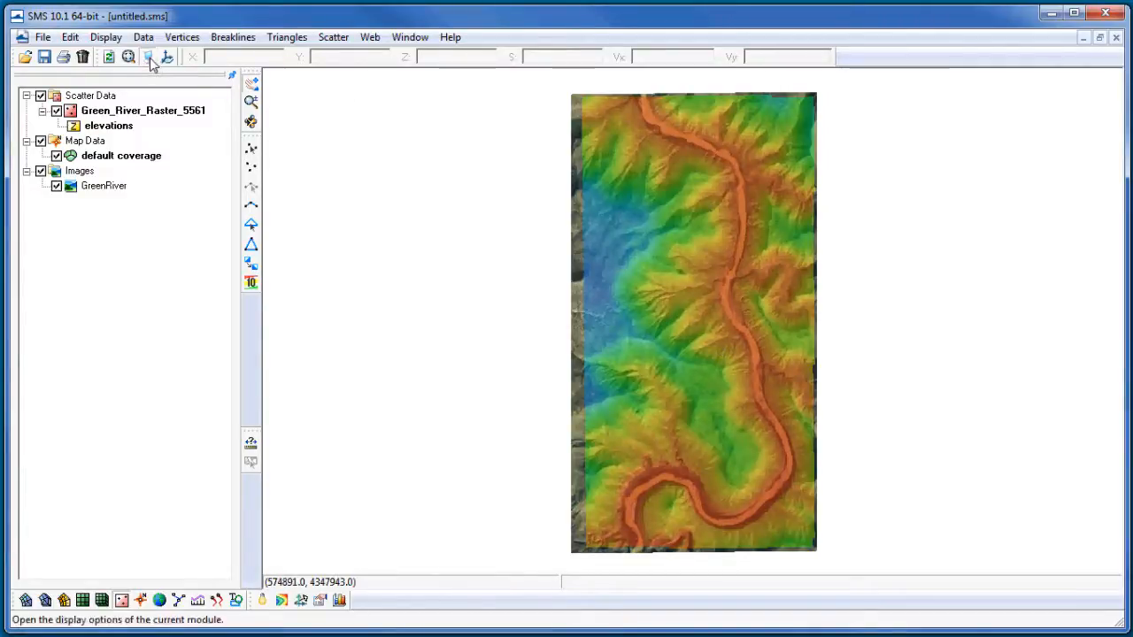
{"action": "left_click", "coordinate": [149, 56]}
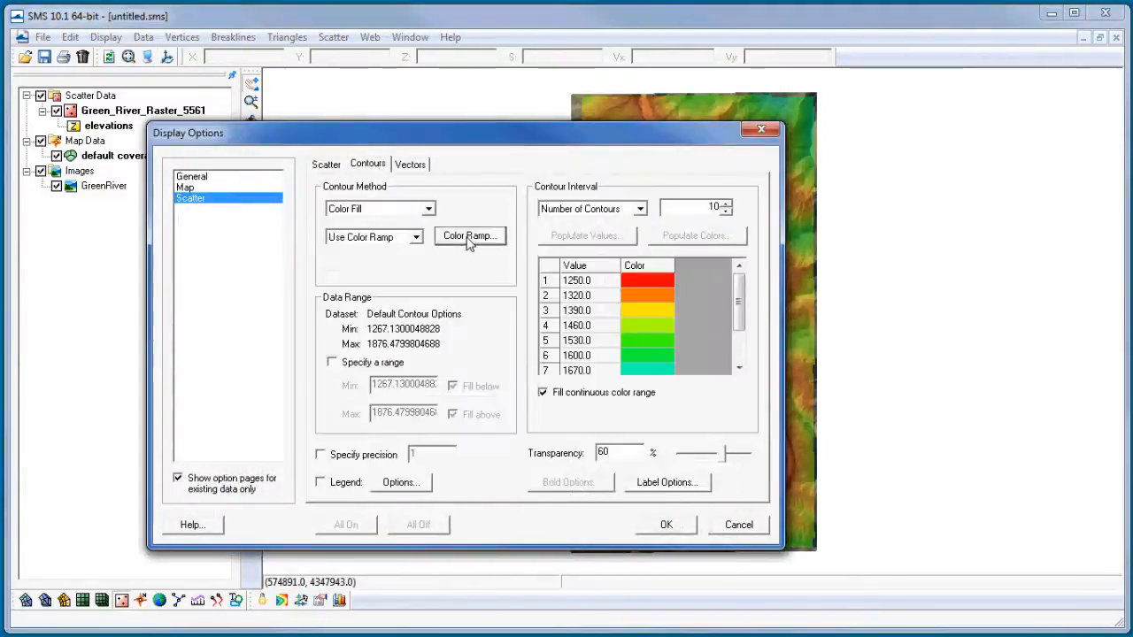
{"action": "left_click", "coordinate": [469, 235]}
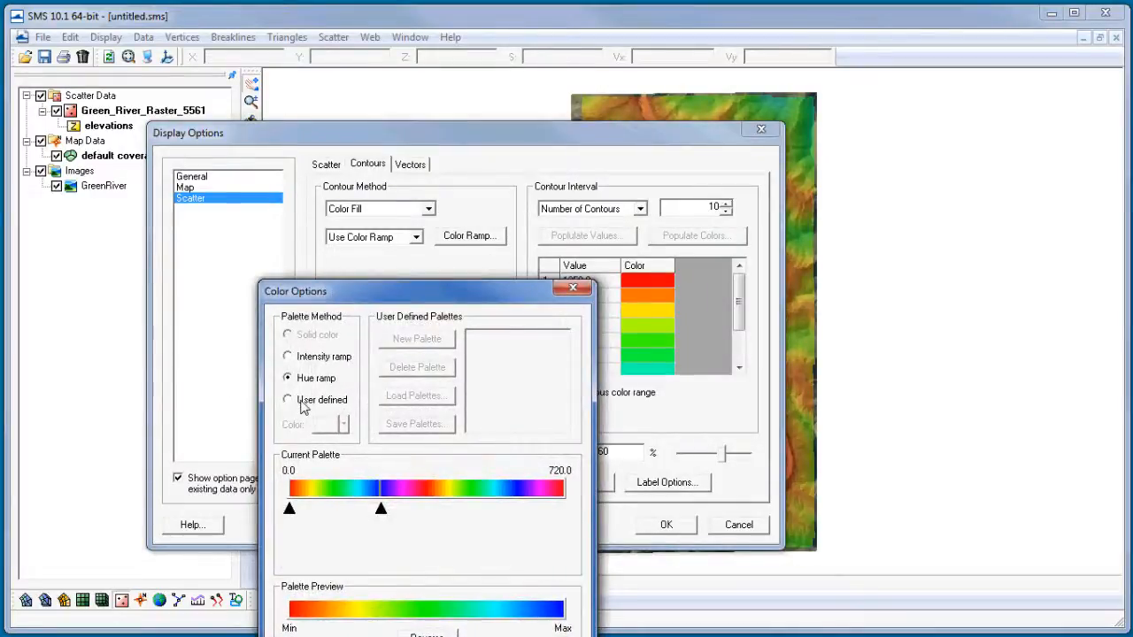
{"action": "left_click", "coordinate": [414, 396]}
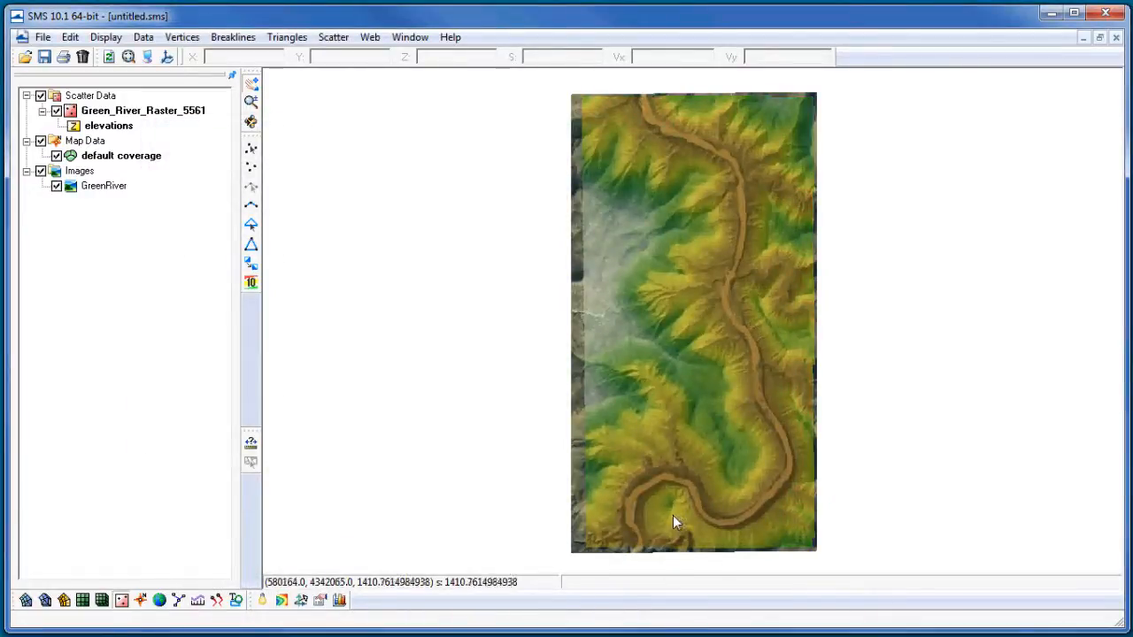
{"action": "mouse_move", "coordinate": [676, 522]}
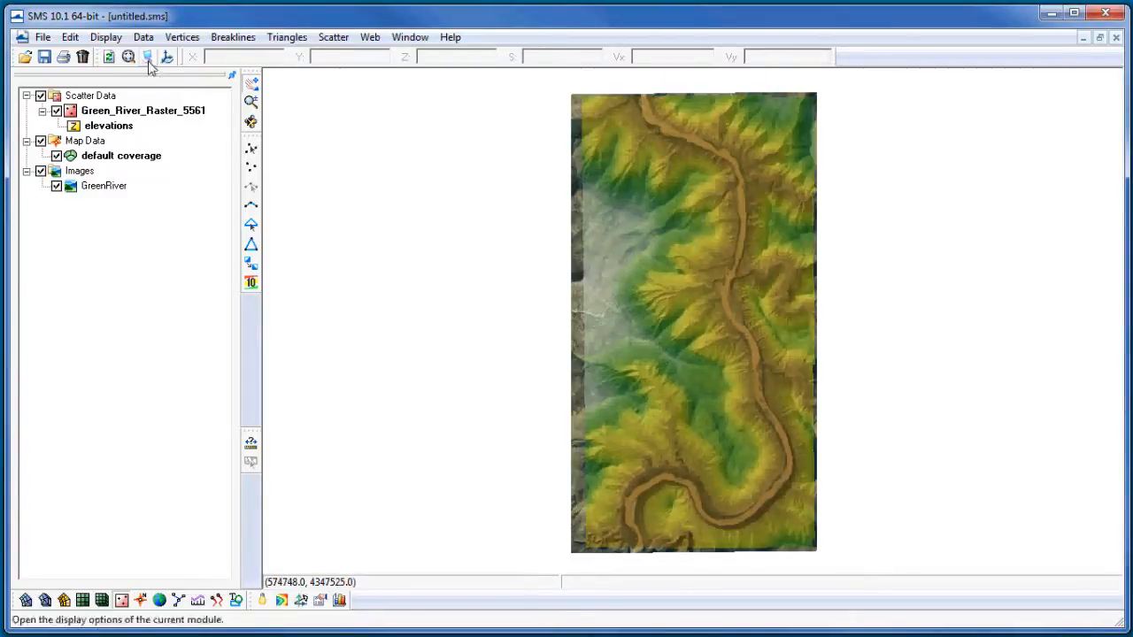
Step: Enable texture mapping in the General display options to drape the aerial image over the terrain
{"action": "left_click", "coordinate": [147, 56]}
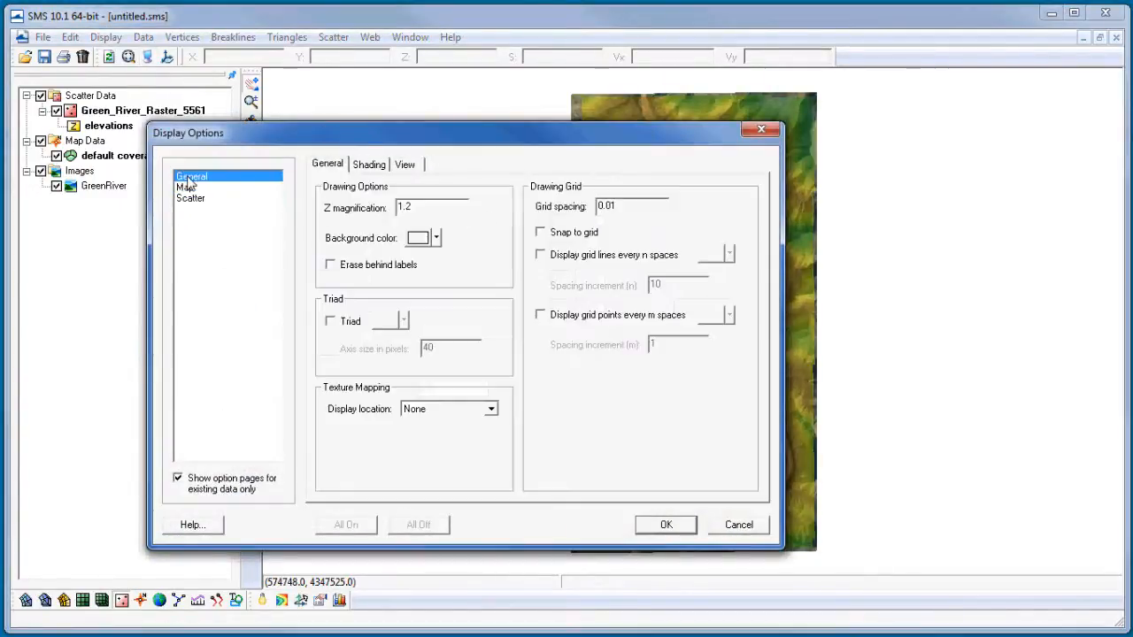
{"action": "left_click", "coordinate": [491, 407]}
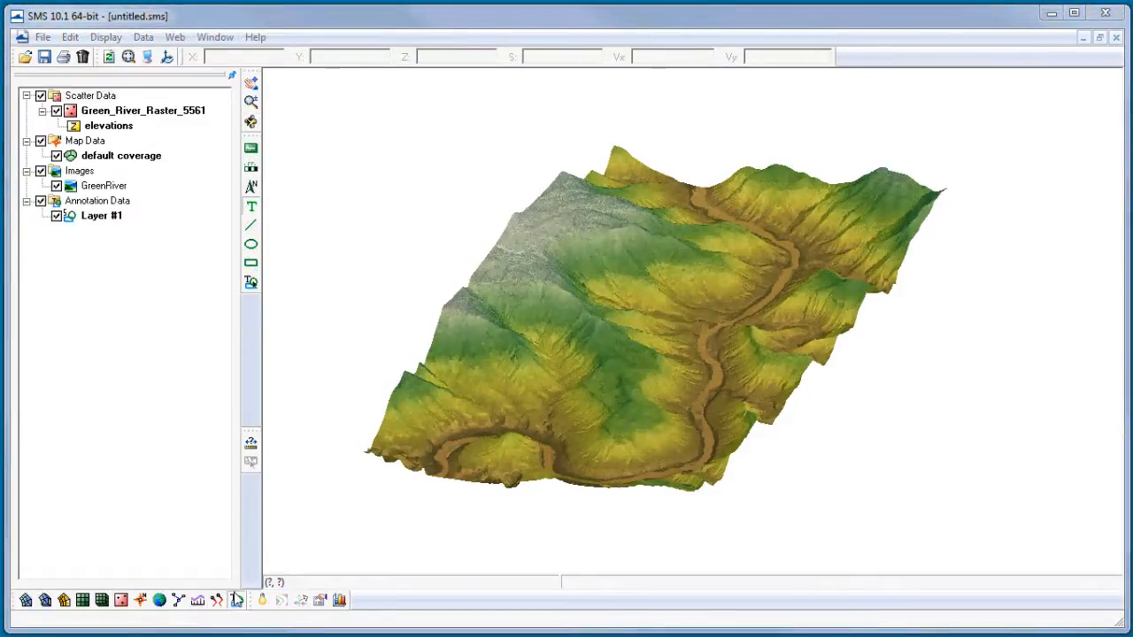
{"action": "mouse_move", "coordinate": [239, 599]}
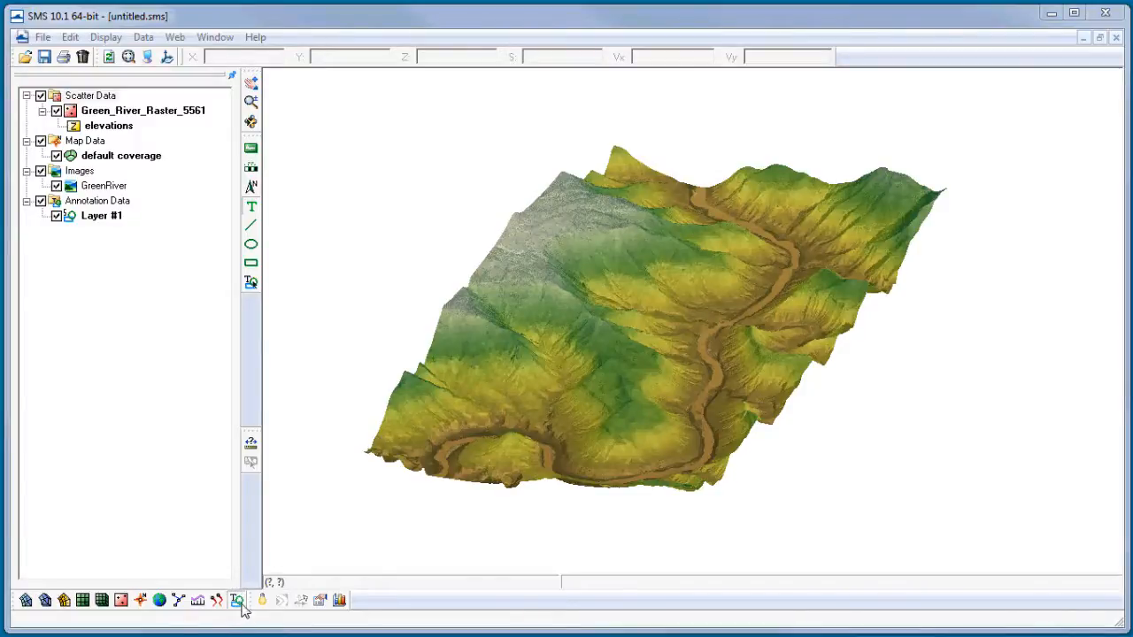
{"action": "left_click", "coordinate": [101, 216]}
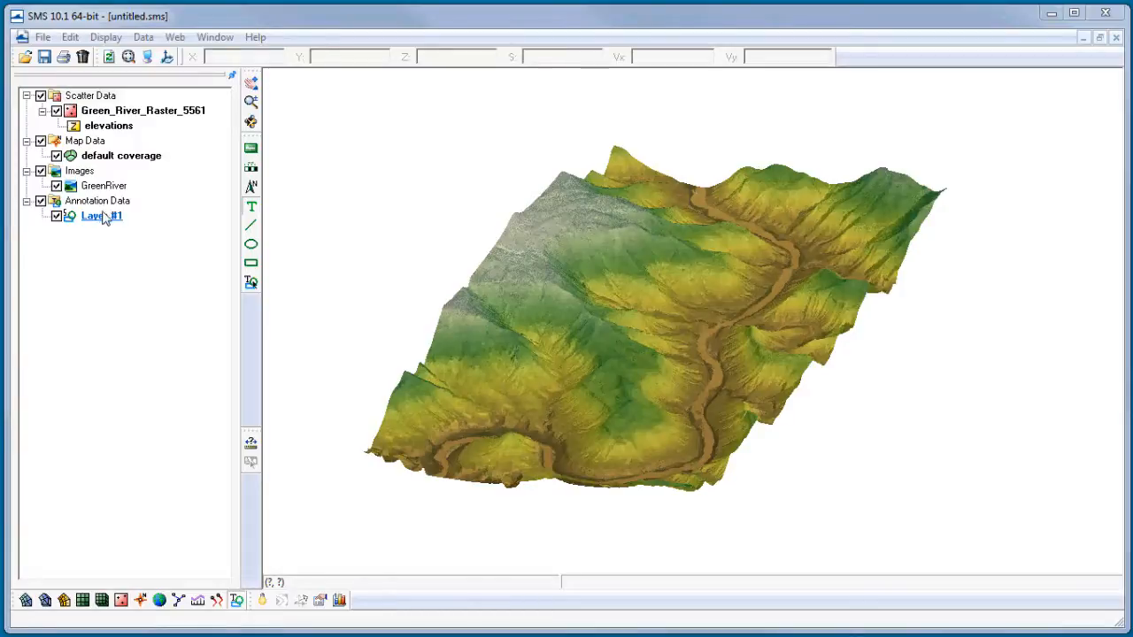
{"action": "mouse_move", "coordinate": [105, 223]}
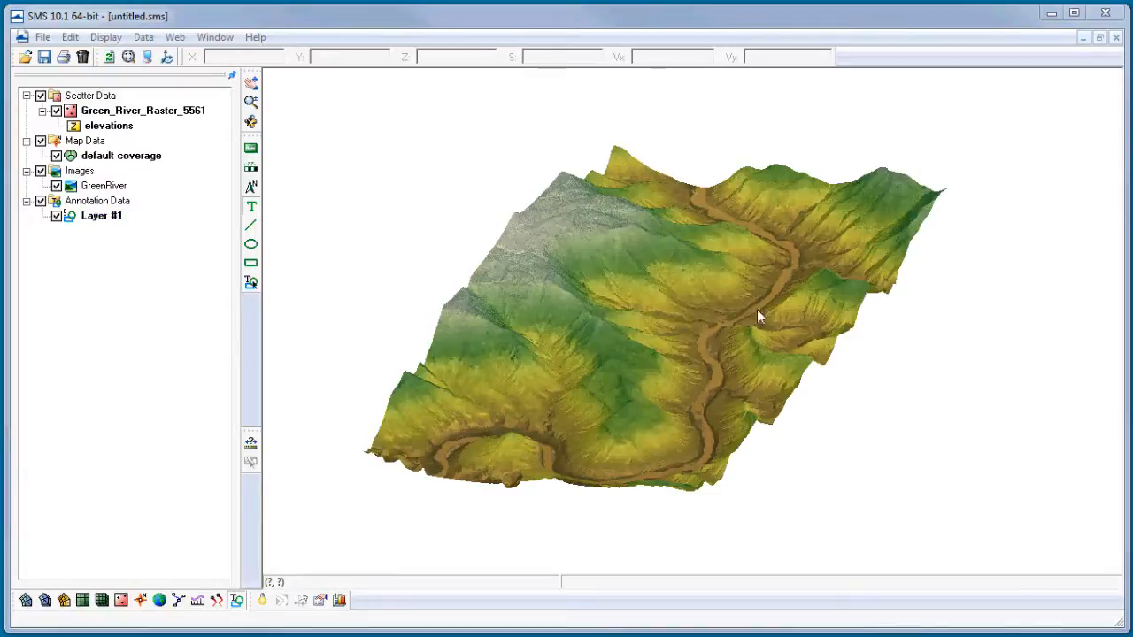
{"action": "mouse_move", "coordinate": [817, 495]}
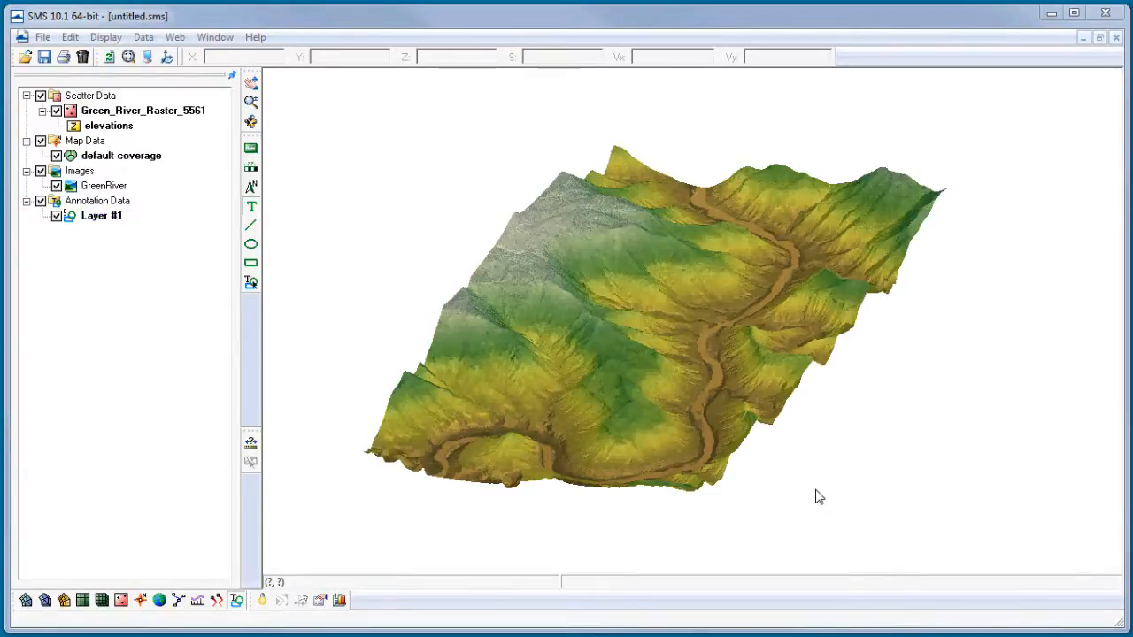
Step: Place the Aquaveo.png logo as an image annotation in the lower right of the scene
{"action": "left_click", "coordinate": [101, 216]}
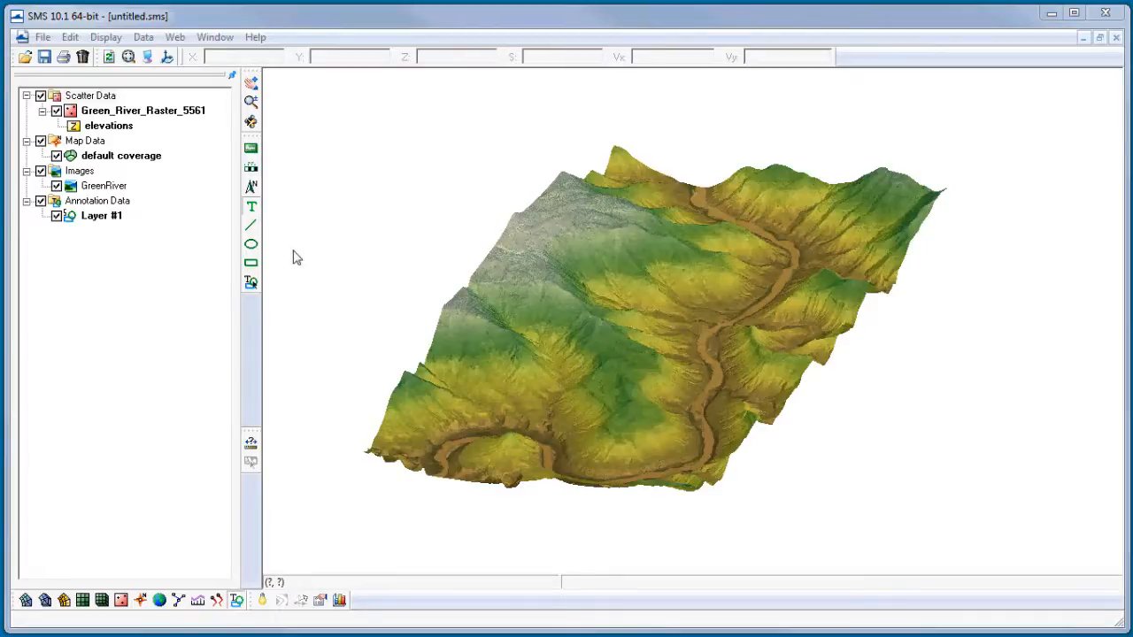
{"action": "left_click", "coordinate": [252, 150]}
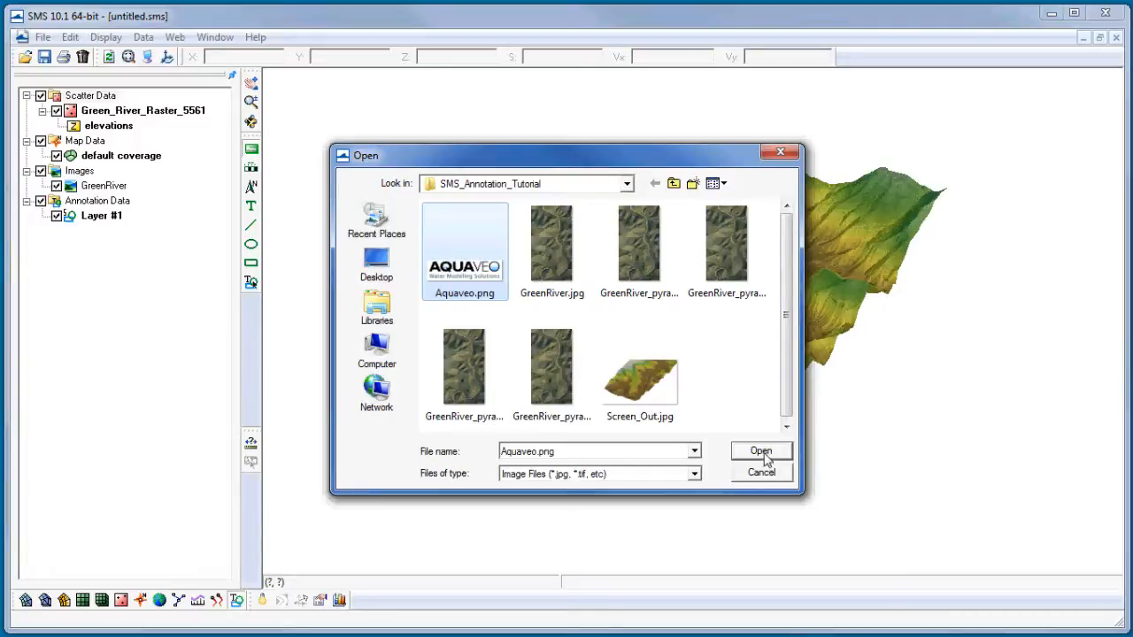
{"action": "left_click", "coordinate": [760, 451]}
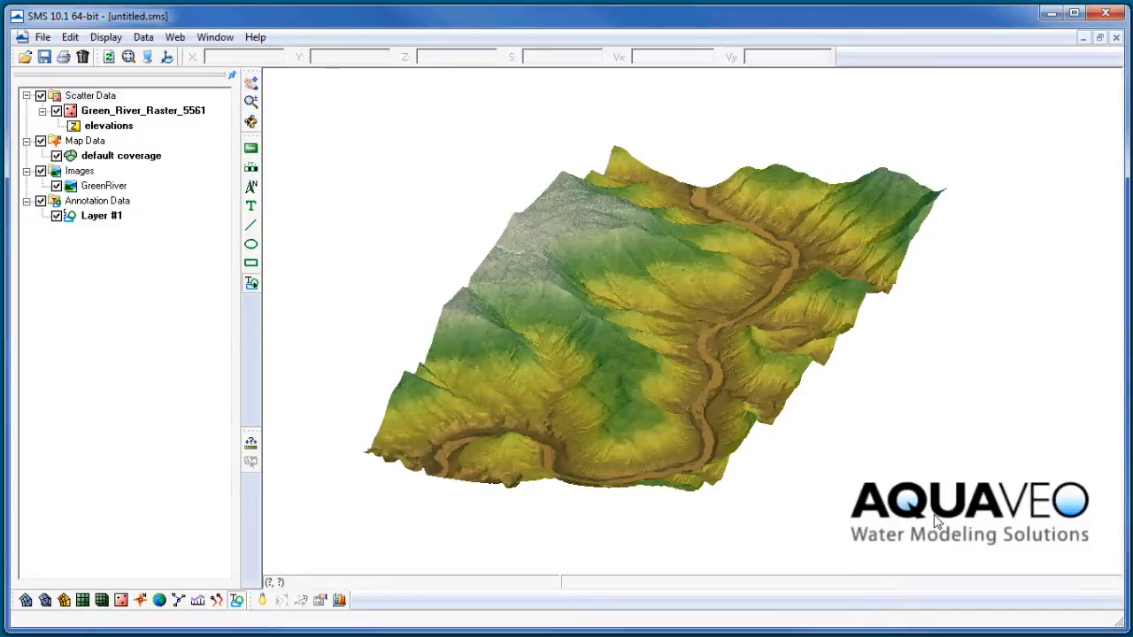
Step: Select the Aquaveo logo and resize it smaller in the lower right corner
{"action": "left_click", "coordinate": [97, 202]}
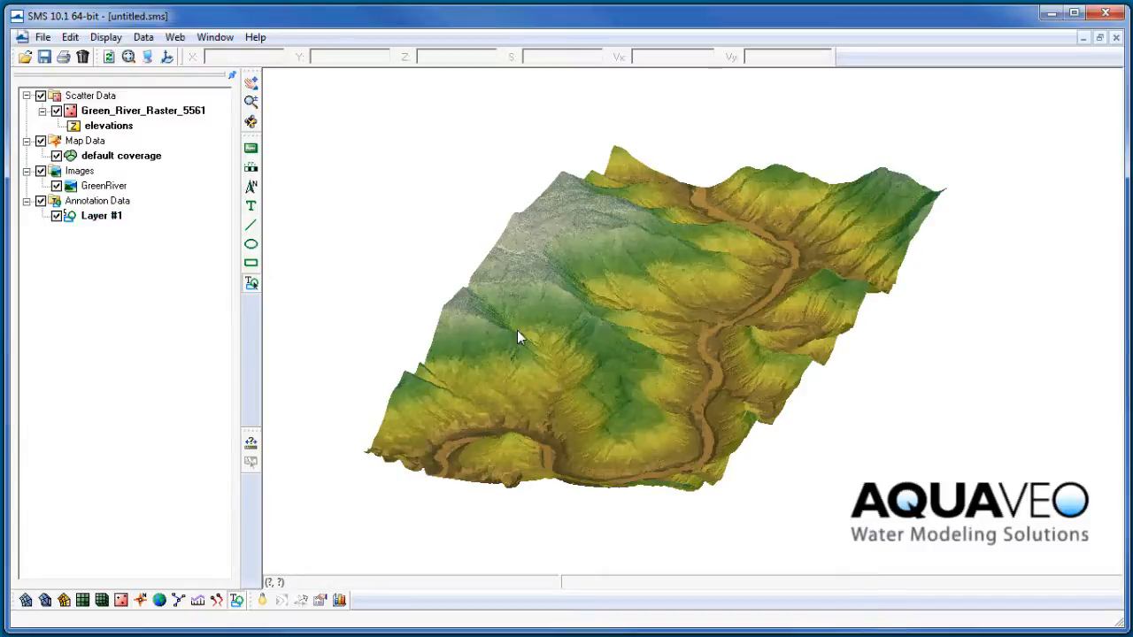
{"action": "mouse_move", "coordinate": [517, 333]}
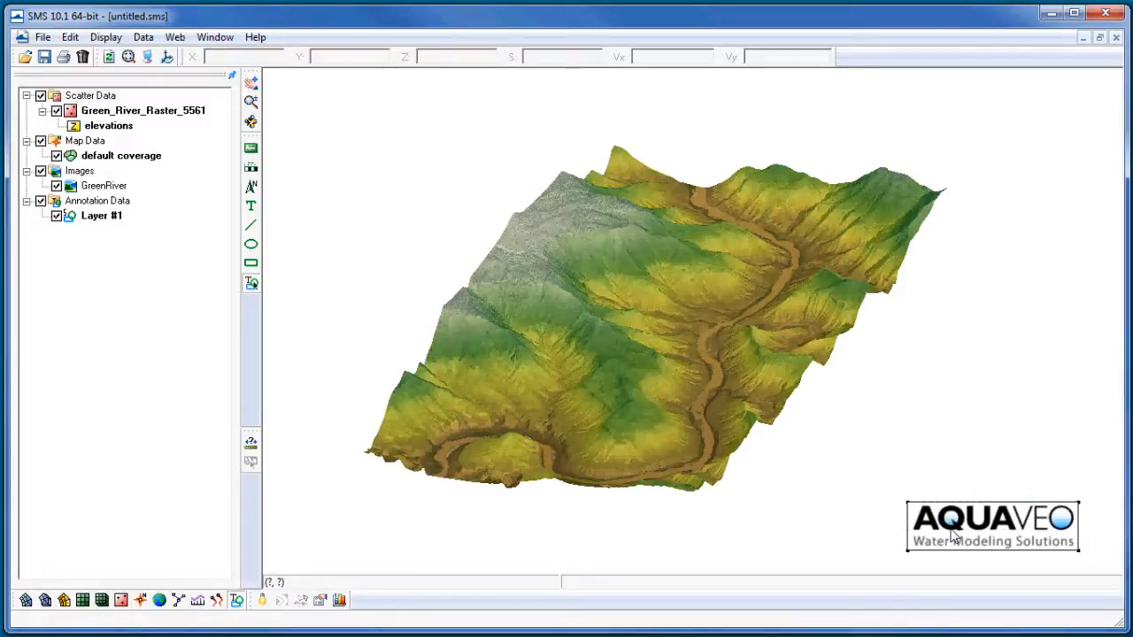
Step: Turn on Use transparency in the Aquaveo logo's properties
{"action": "right_click", "coordinate": [993, 524]}
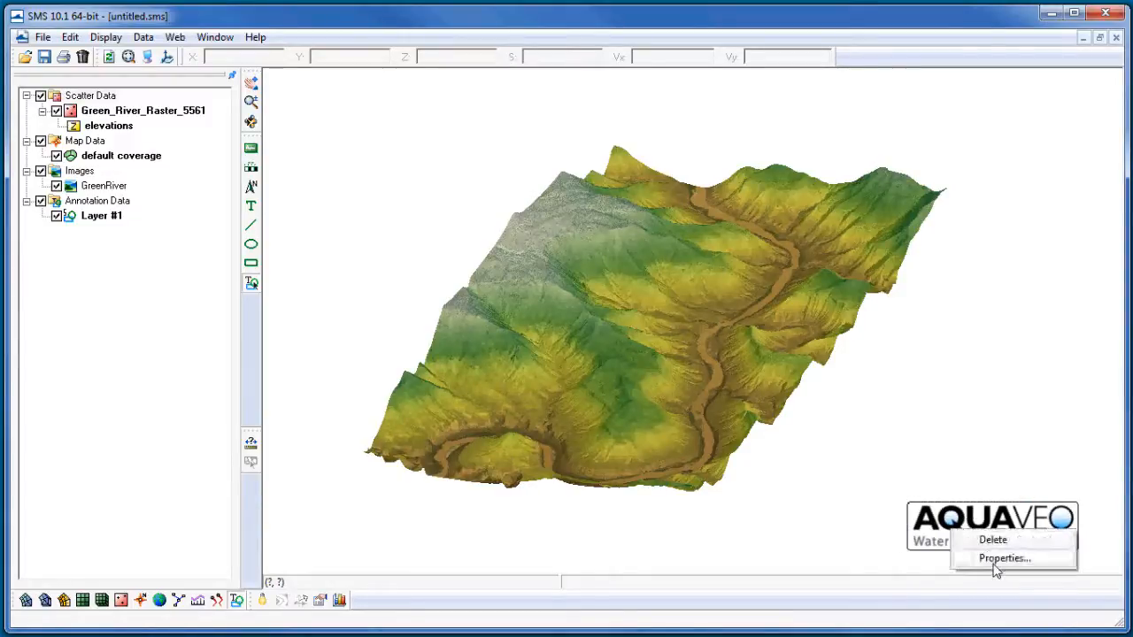
{"action": "left_click", "coordinate": [1004, 558]}
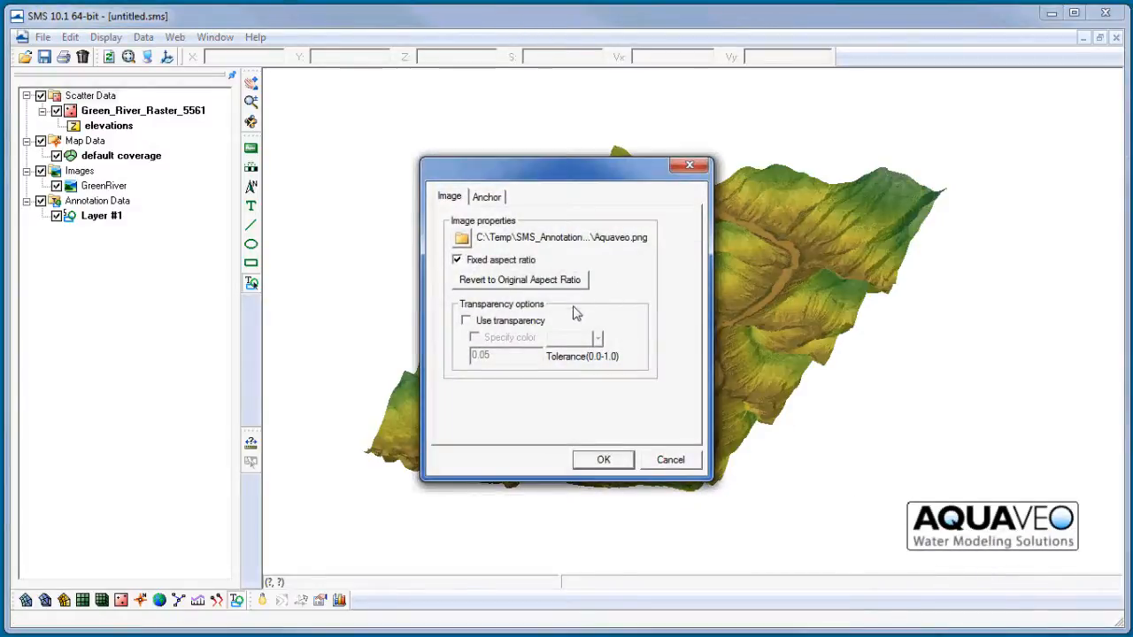
{"action": "mouse_move", "coordinate": [505, 333]}
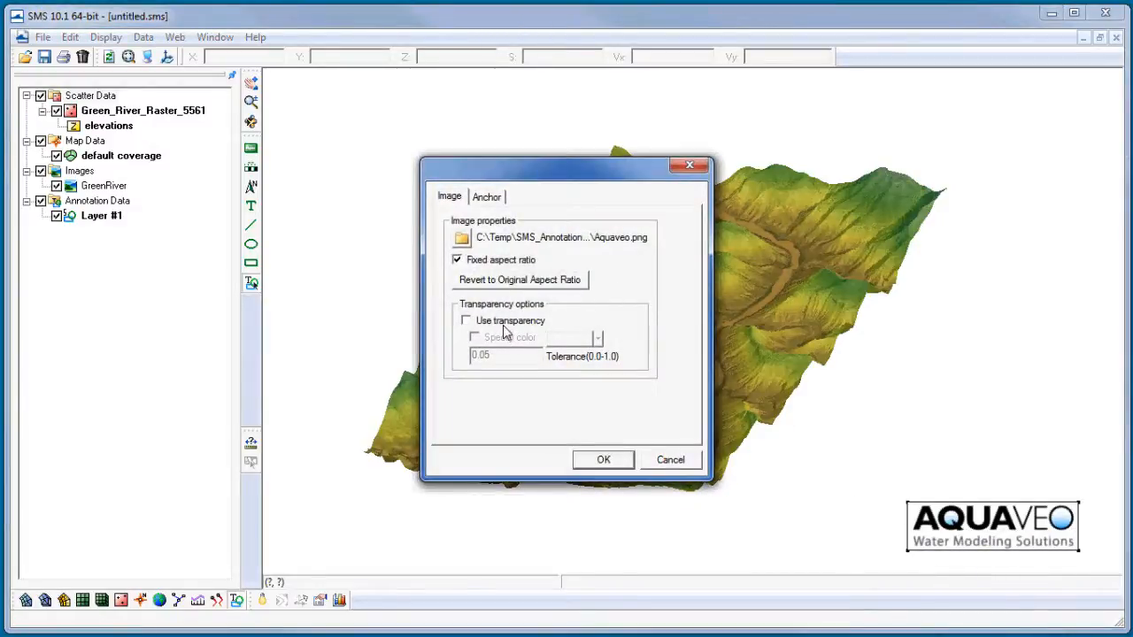
{"action": "left_click", "coordinate": [601, 460]}
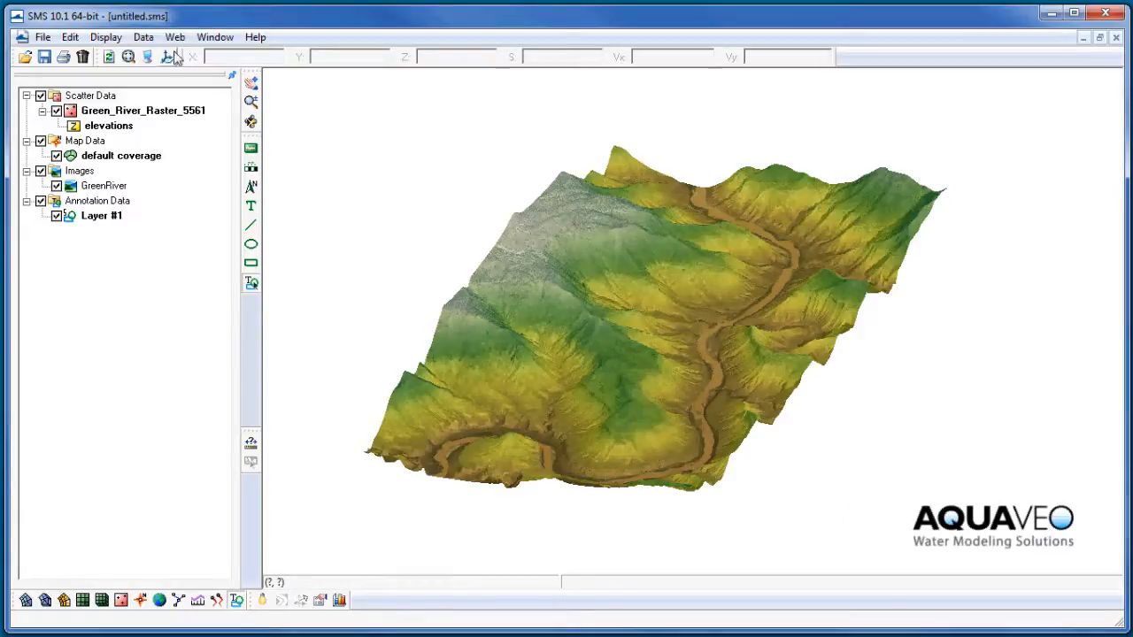
Step: Insert the NorthOption10.gif north arrow image to the left of the terrain
{"action": "left_click", "coordinate": [166, 56]}
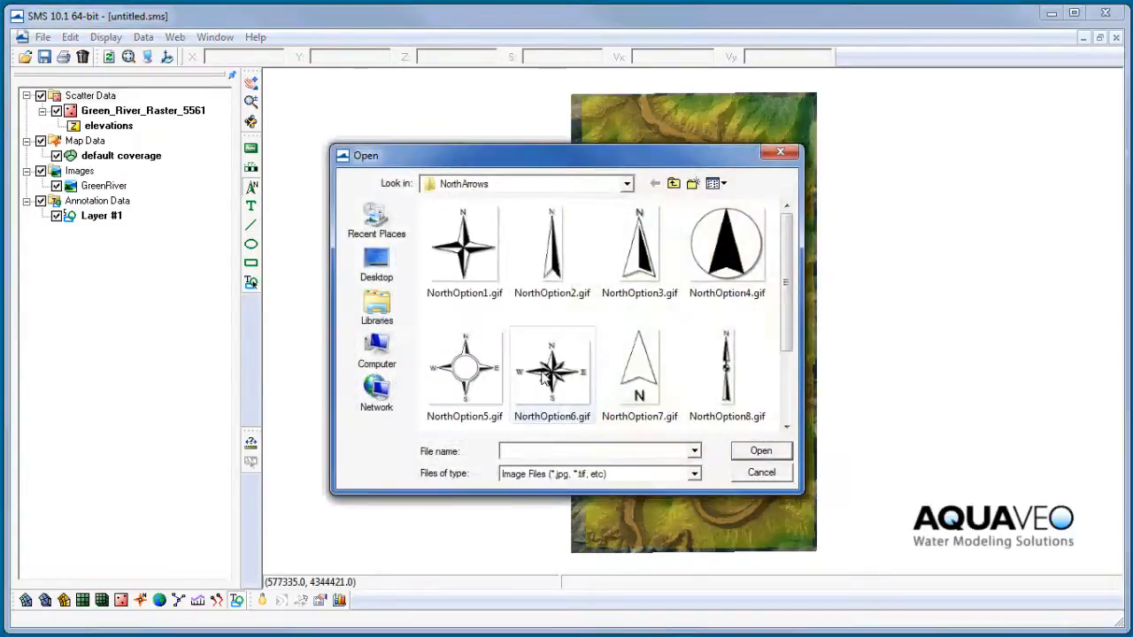
{"action": "scroll", "scroll_direction": "down", "scroll_amount": 3}
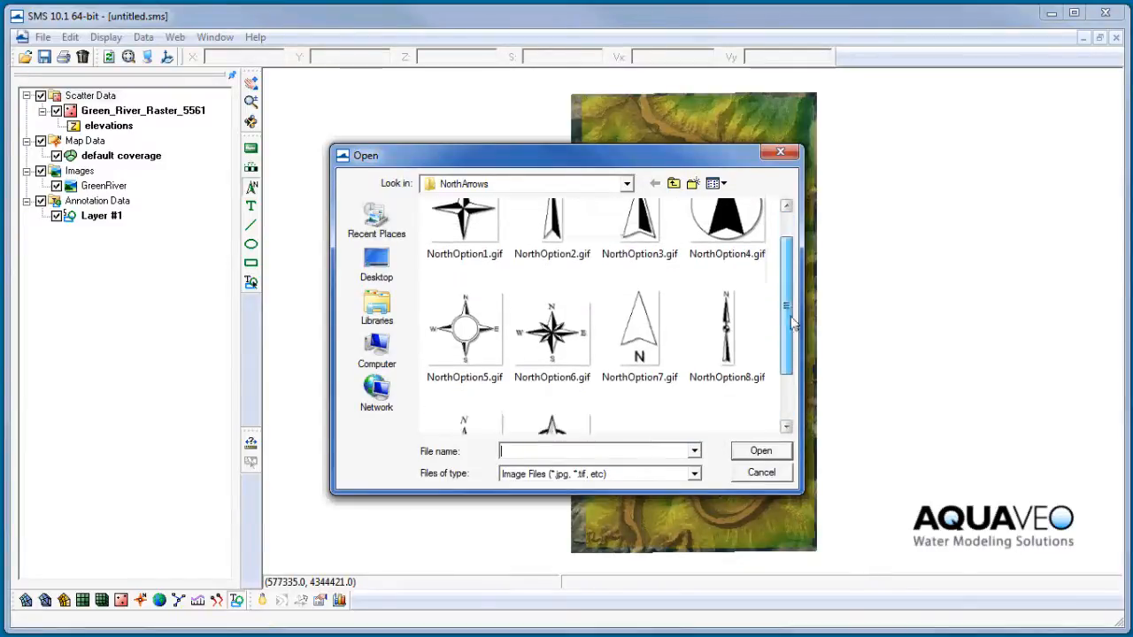
{"action": "left_click", "coordinate": [552, 381]}
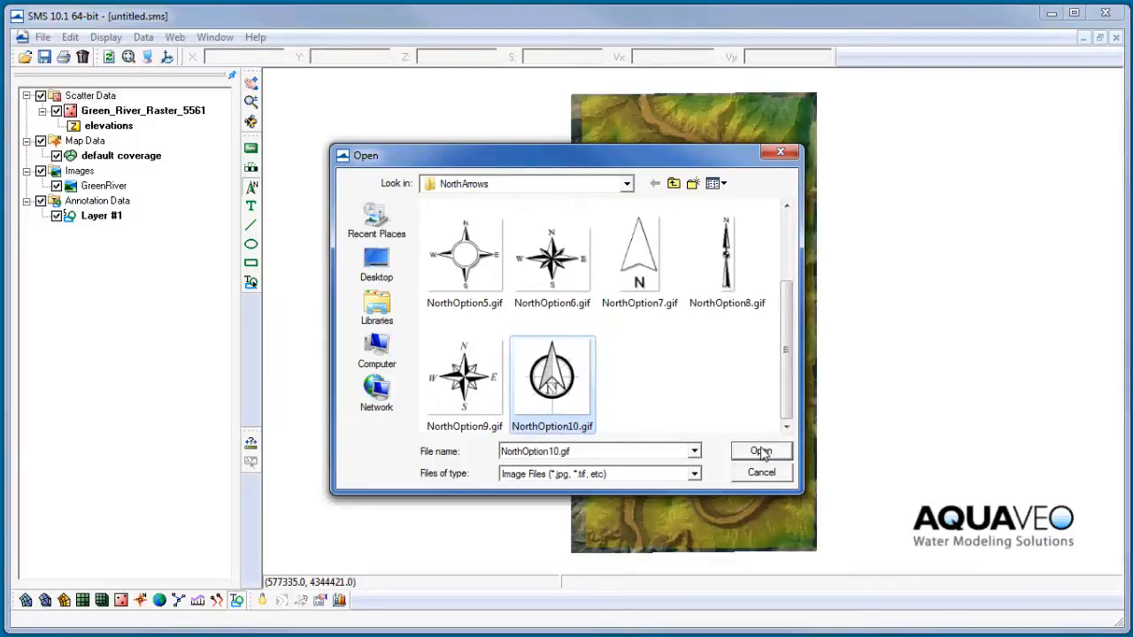
{"action": "left_click", "coordinate": [759, 451]}
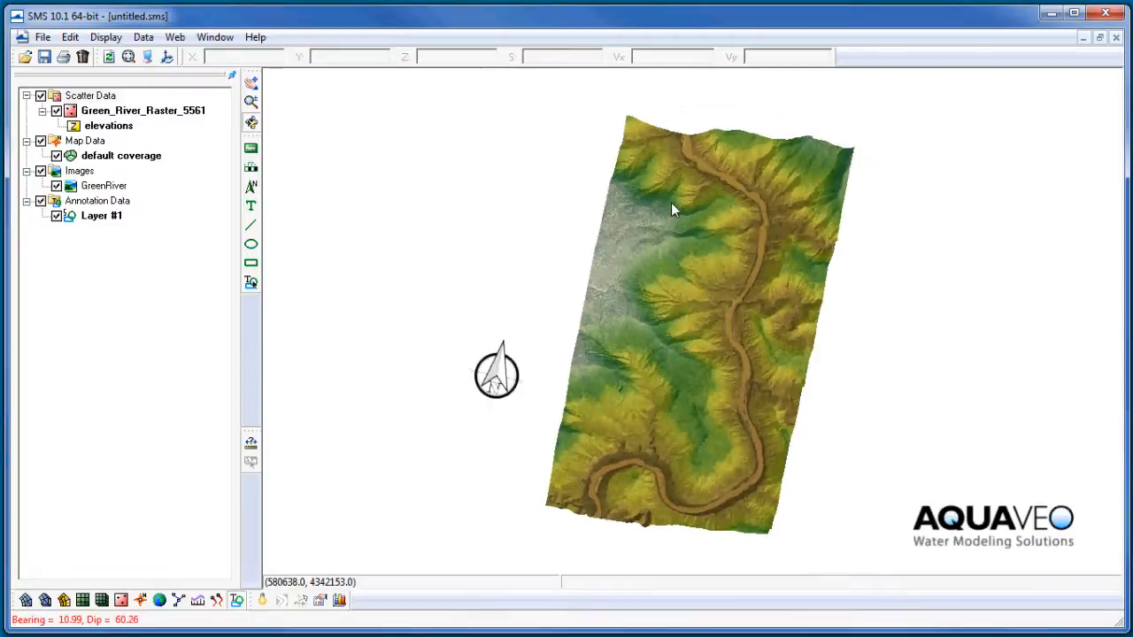
Step: Orbit the terrain obliquely, then return it to a top-down plan view
{"action": "left_click_drag", "start_coordinate": [672, 209], "coordinate": [544, 464]}
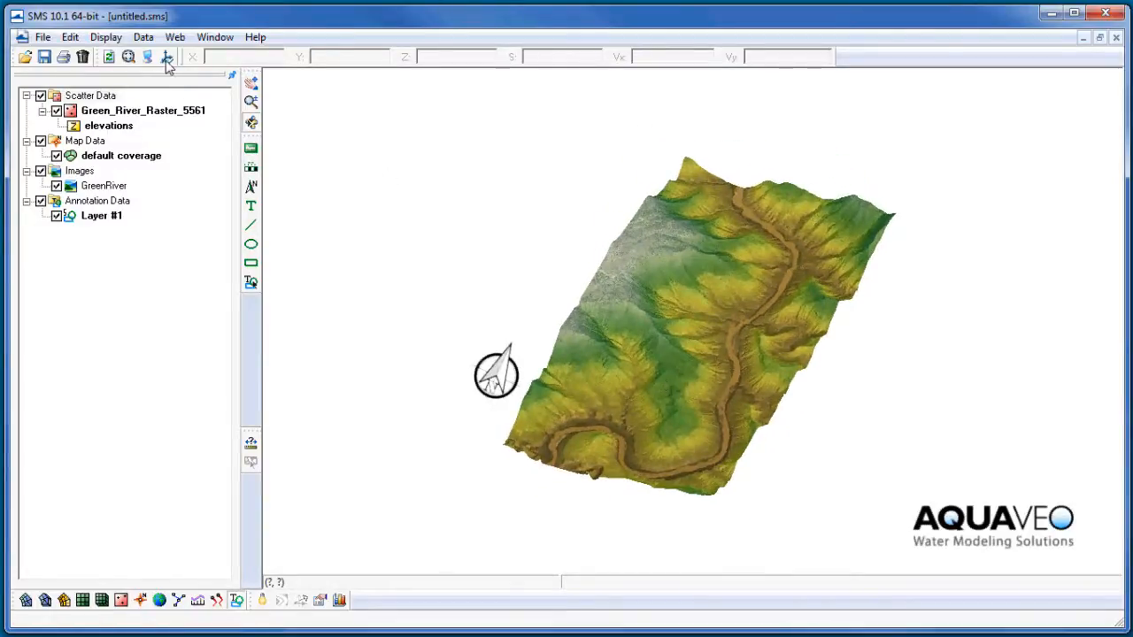
{"action": "mouse_move", "coordinate": [166, 57]}
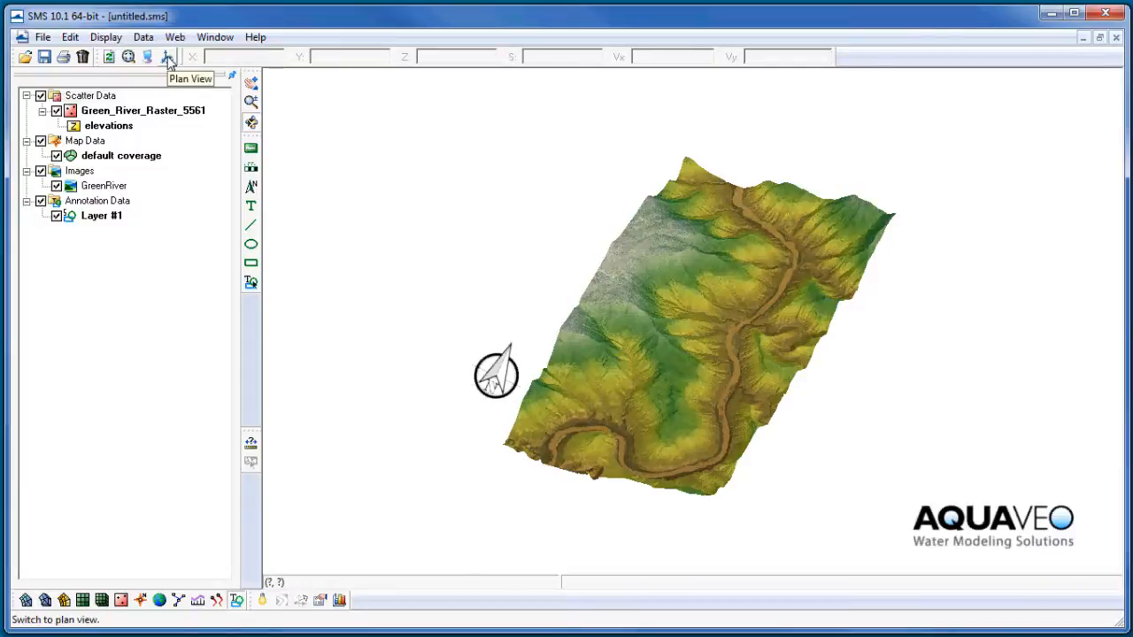
{"action": "left_click", "coordinate": [166, 57]}
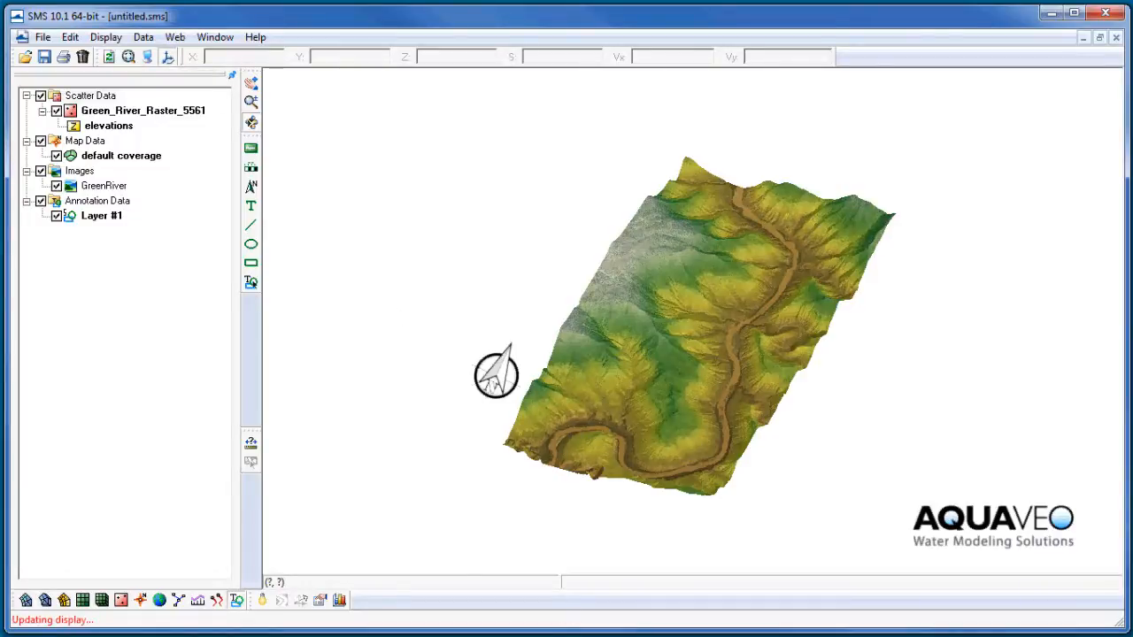
{"action": "mouse_move", "coordinate": [535, 536]}
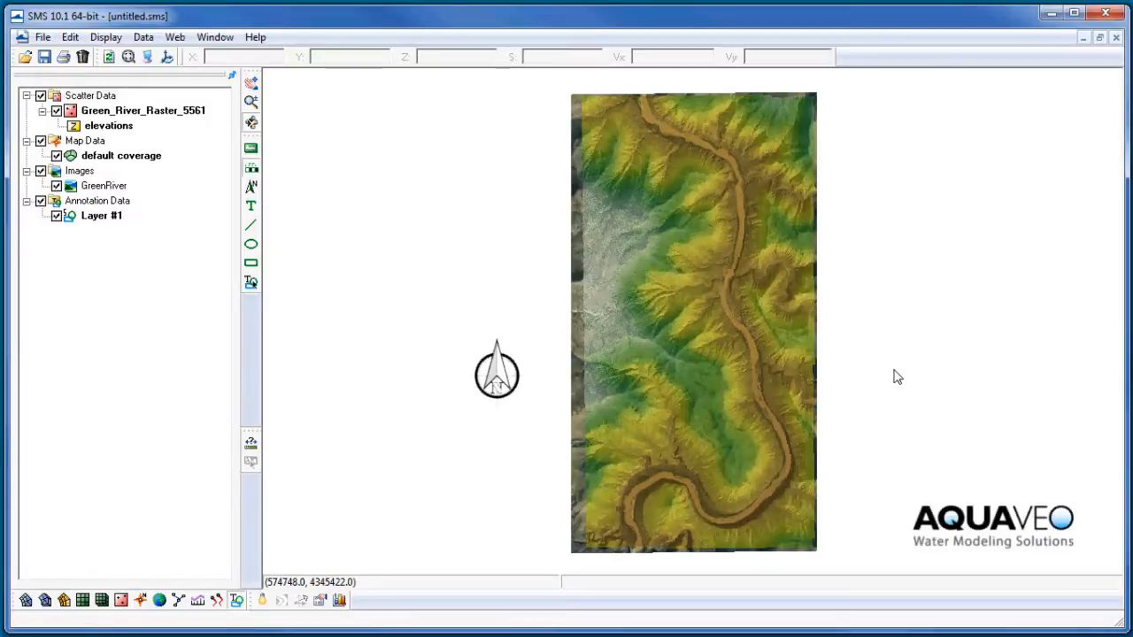
Step: Draw a U.S. Survey Feet scale bar and position it just above the Aquaveo logo
{"action": "left_click_drag", "start_coordinate": [900, 375], "coordinate": [1083, 430]}
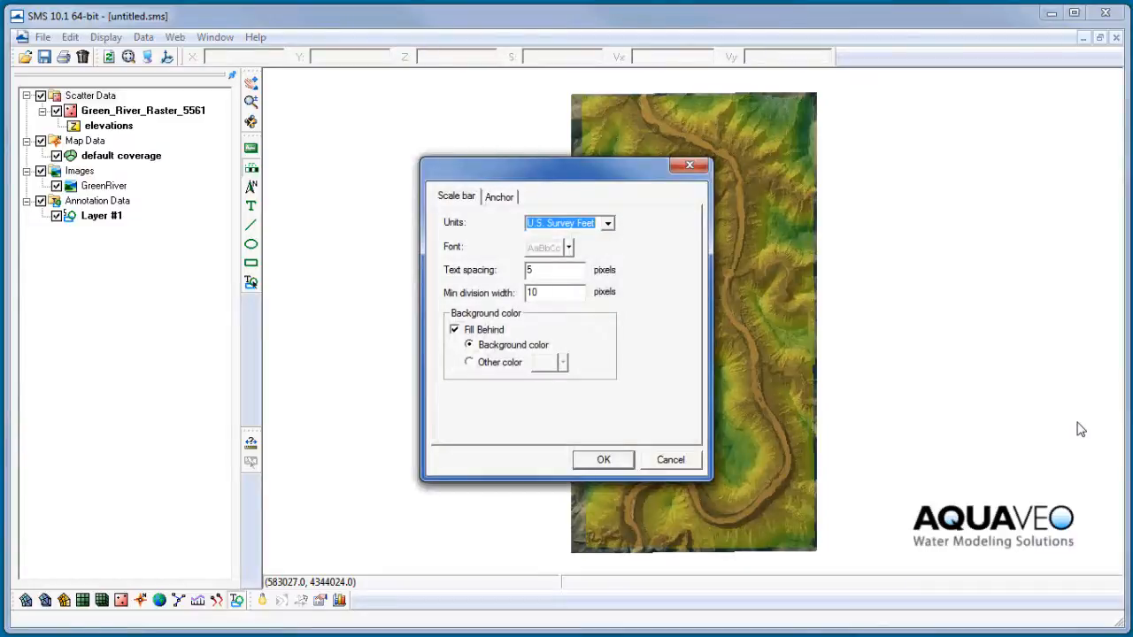
{"action": "left_click", "coordinate": [602, 460]}
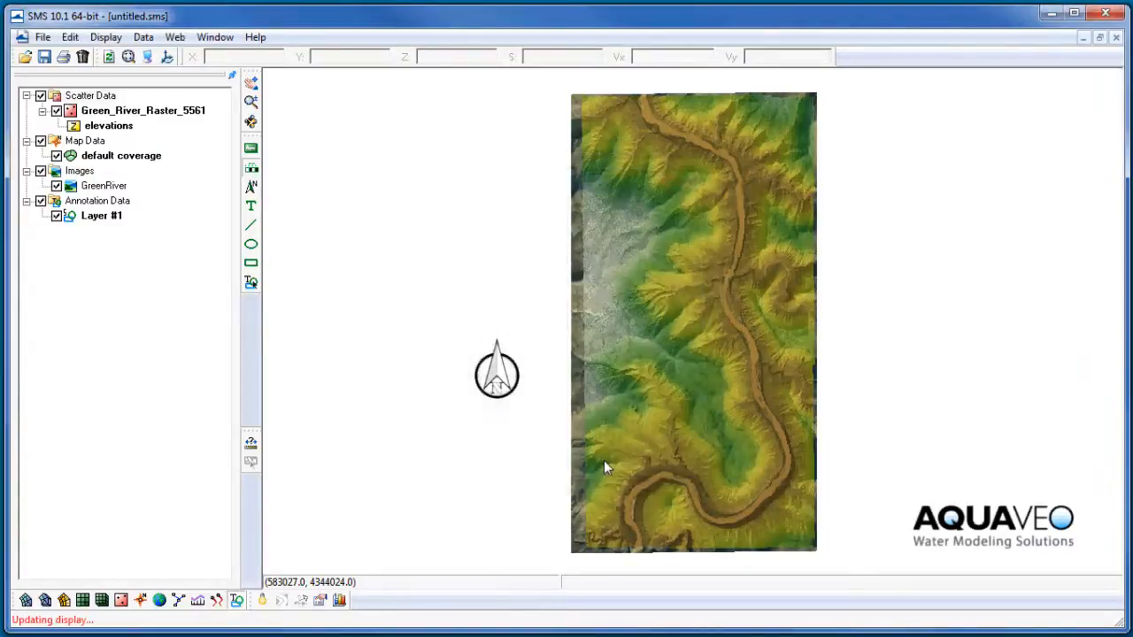
{"action": "left_click", "coordinate": [251, 282]}
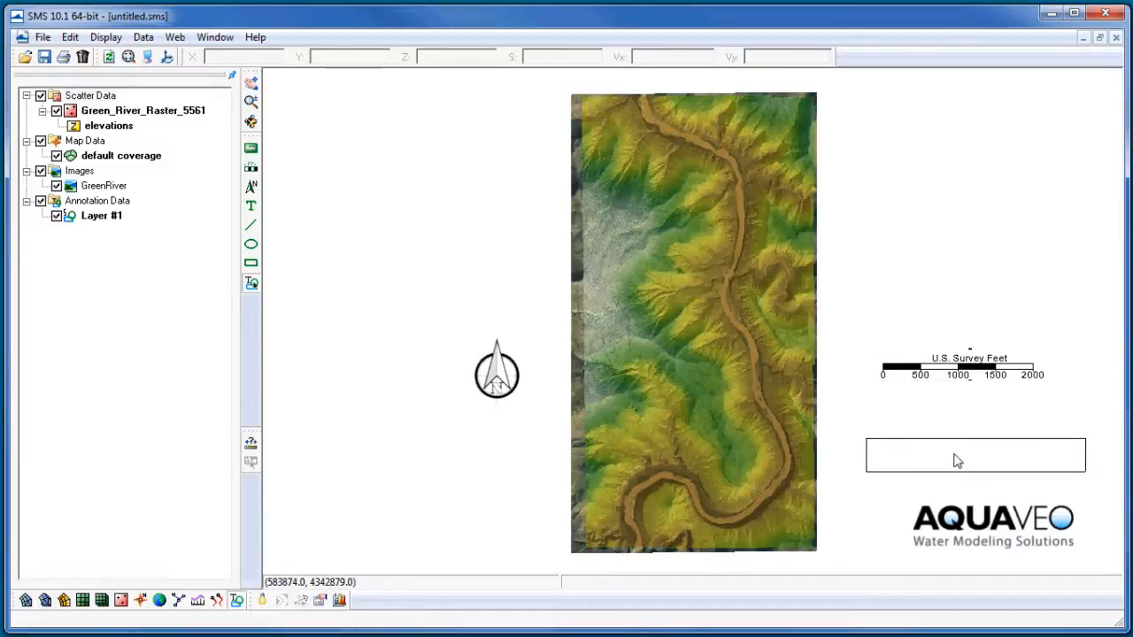
{"action": "left_click", "coordinate": [973, 453]}
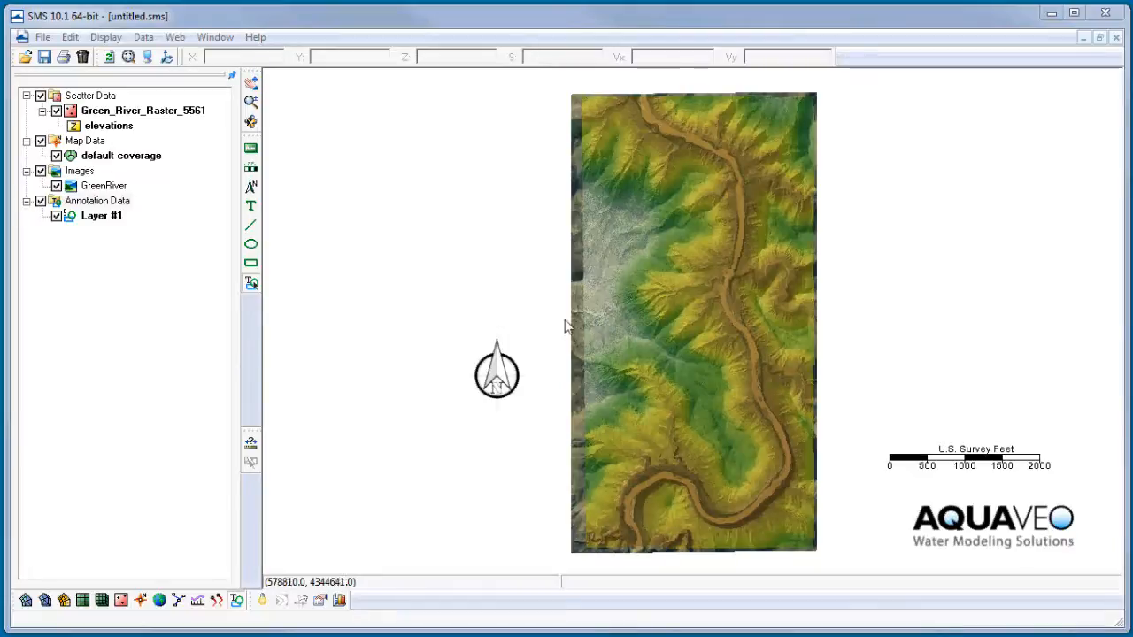
Step: Create annotation Layer #2 under Annotation Data and turn its visibility on
{"action": "left_click", "coordinate": [101, 216]}
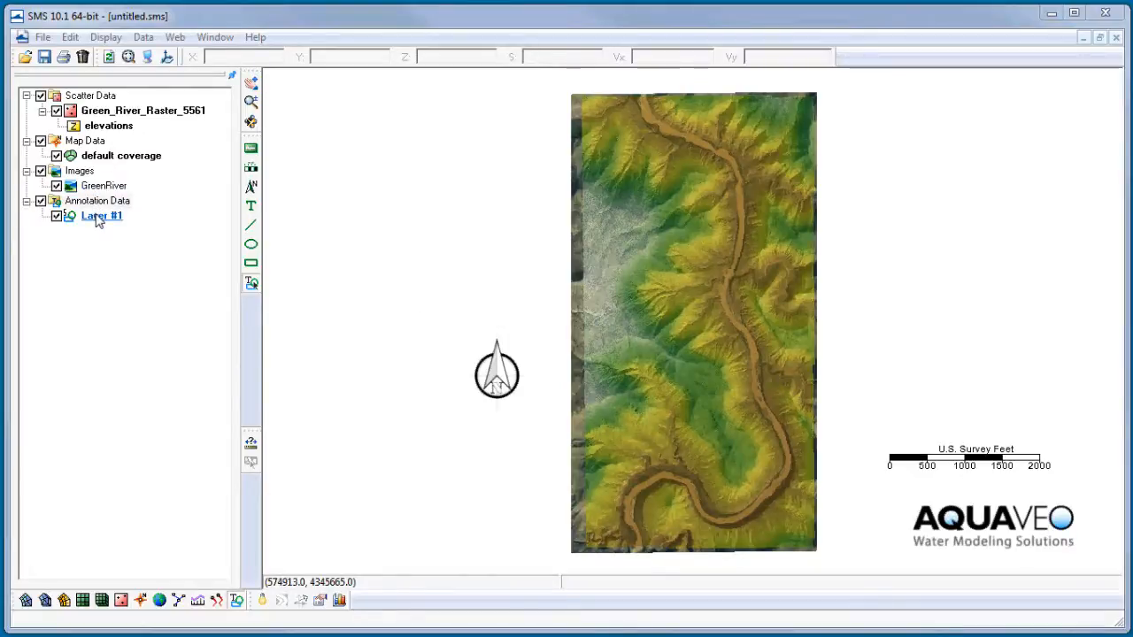
{"action": "right_click", "coordinate": [97, 200]}
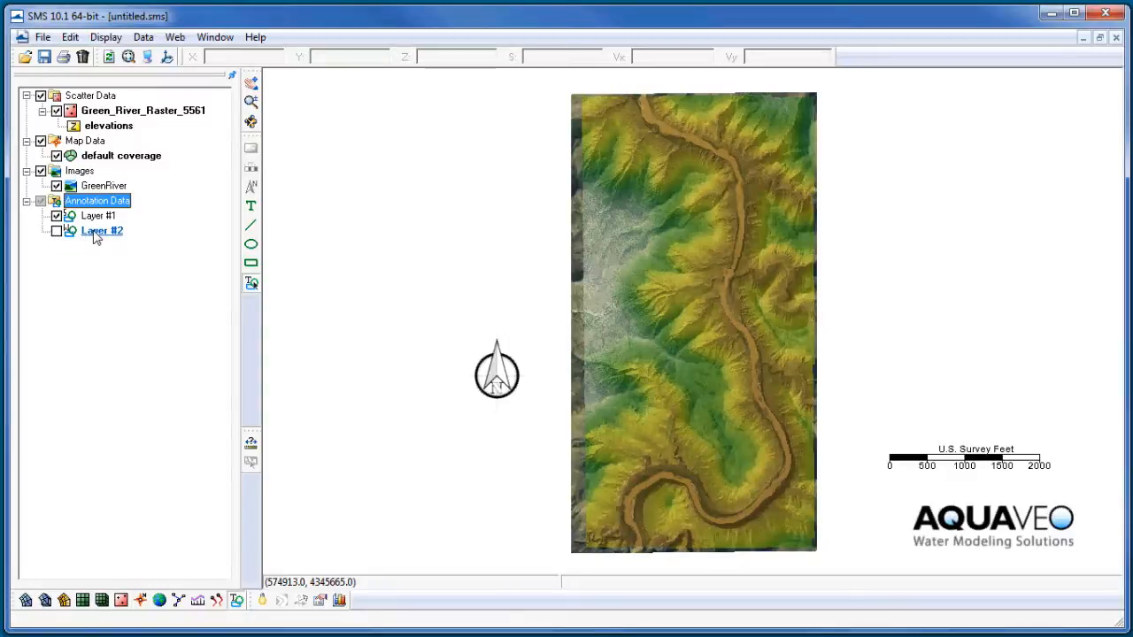
{"action": "left_click", "coordinate": [56, 230]}
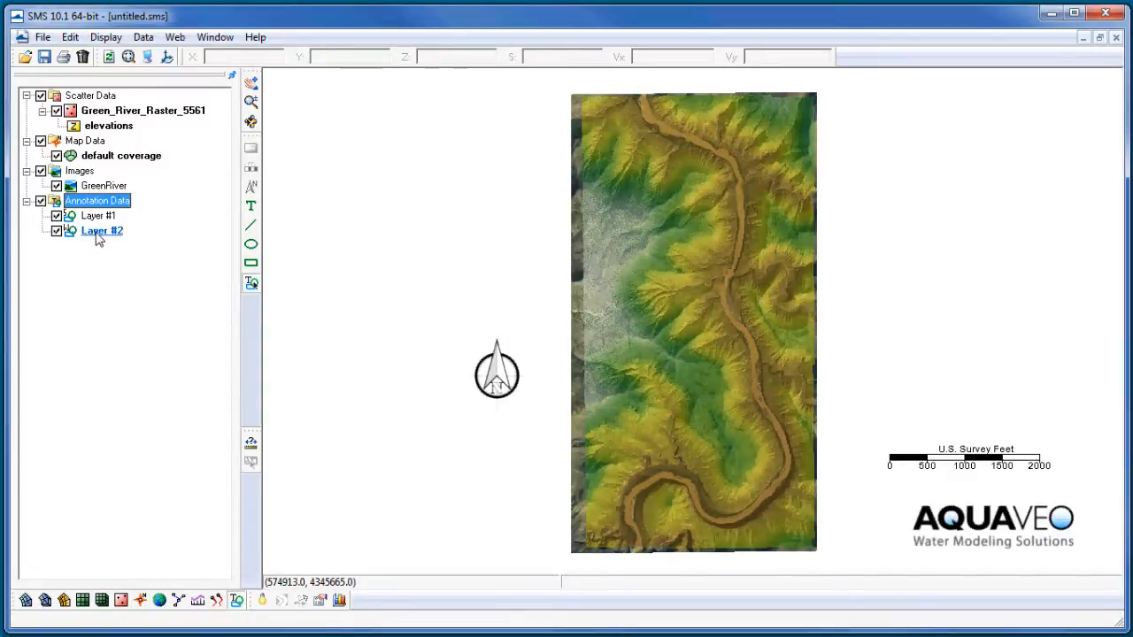
{"action": "mouse_move", "coordinate": [252, 226]}
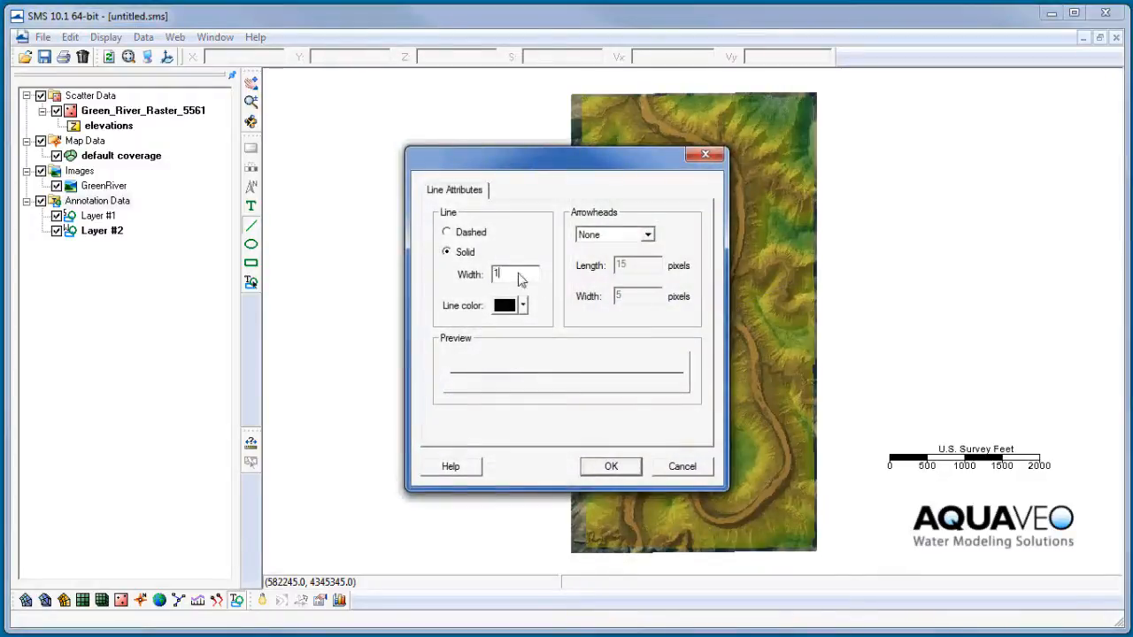
Step: Give the annotation line width 2, red colour and an arrowhead at its end, then confirm
{"action": "left_click", "coordinate": [524, 304]}
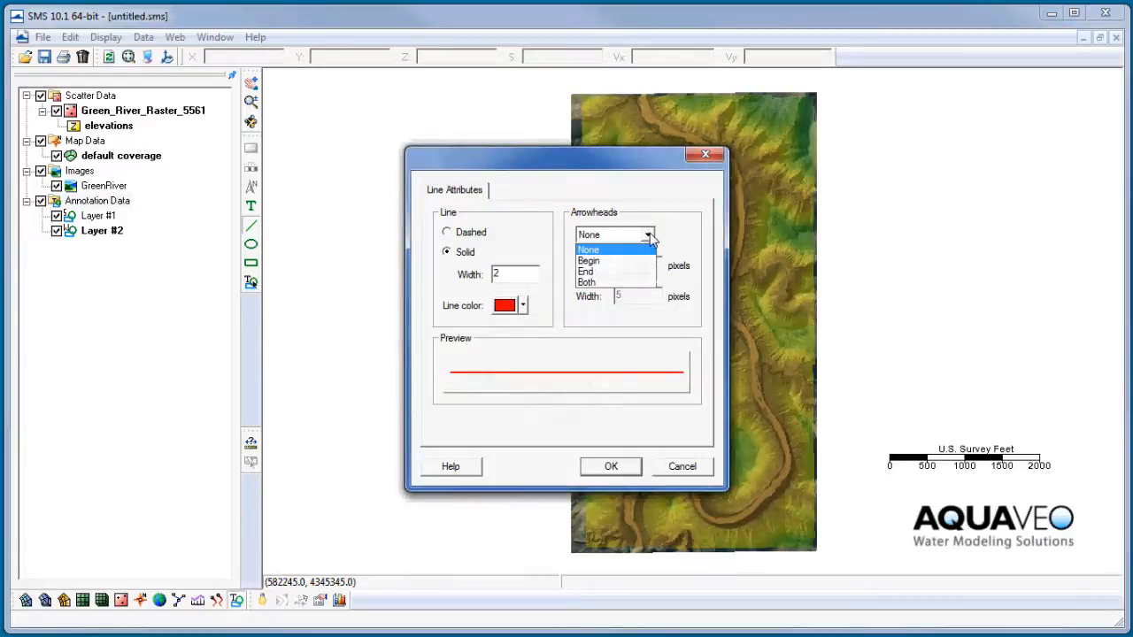
{"action": "left_click", "coordinate": [587, 271]}
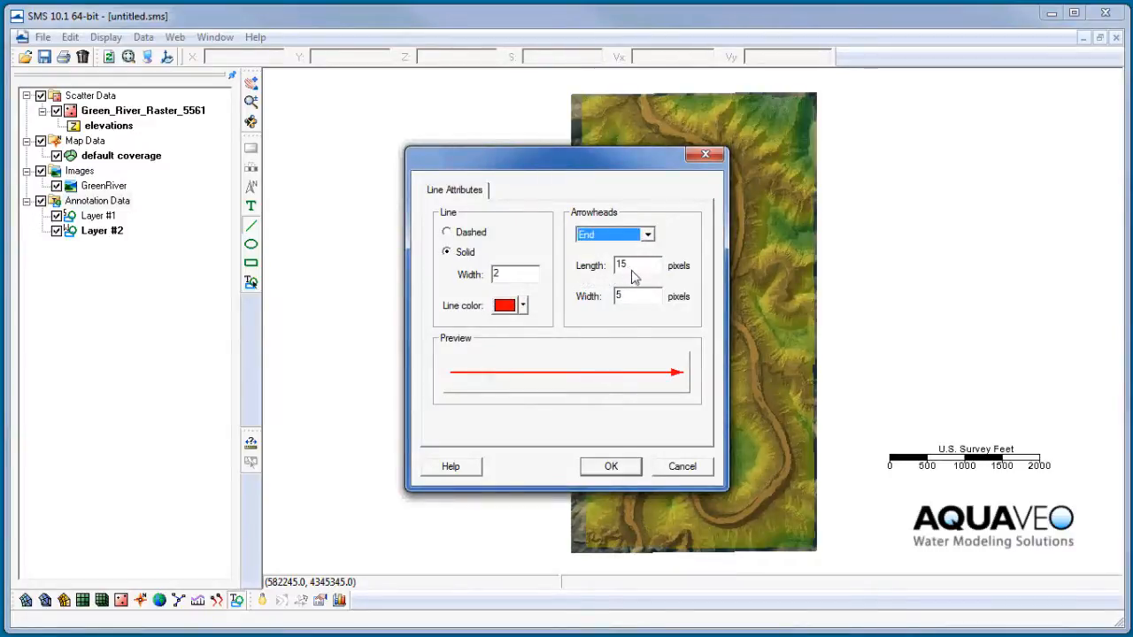
{"action": "left_click", "coordinate": [611, 468]}
{"action": "type", "text": "S"}
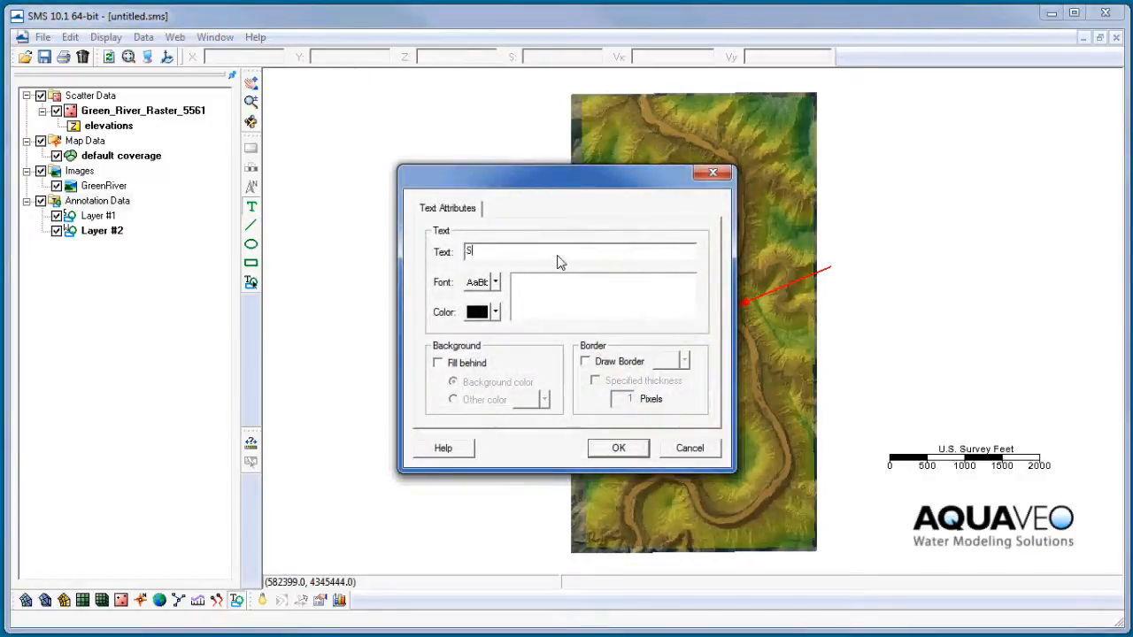
Step: Label the arrow 'Study Site' in blue text with an adjusted font and place it on the terrain
{"action": "type", "text": "tudy Sit"}
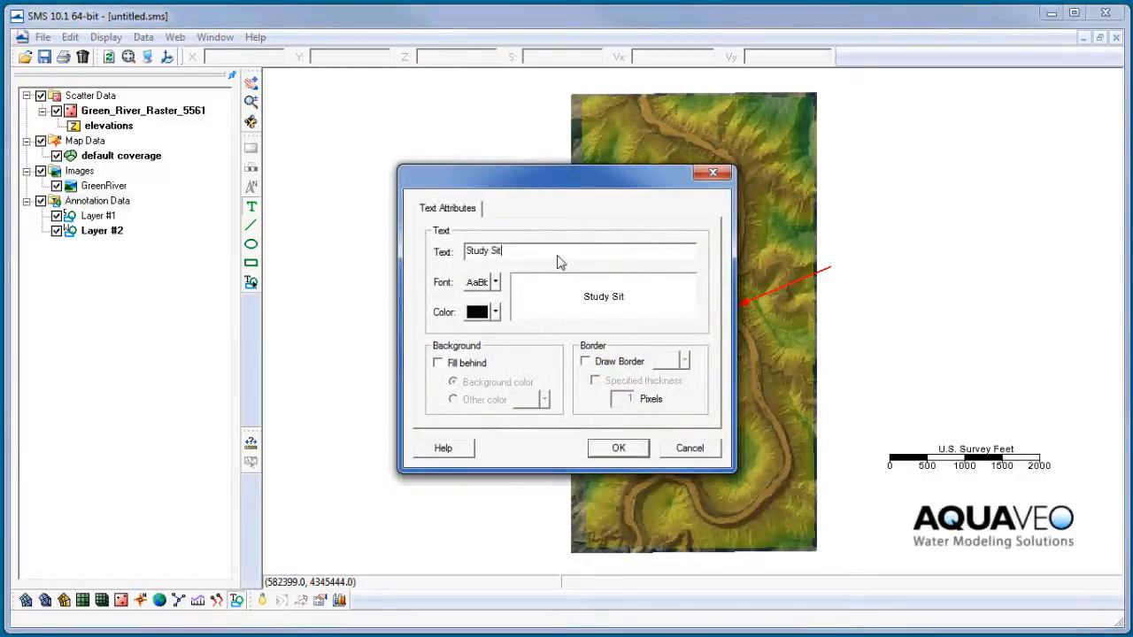
{"action": "left_click", "coordinate": [496, 311]}
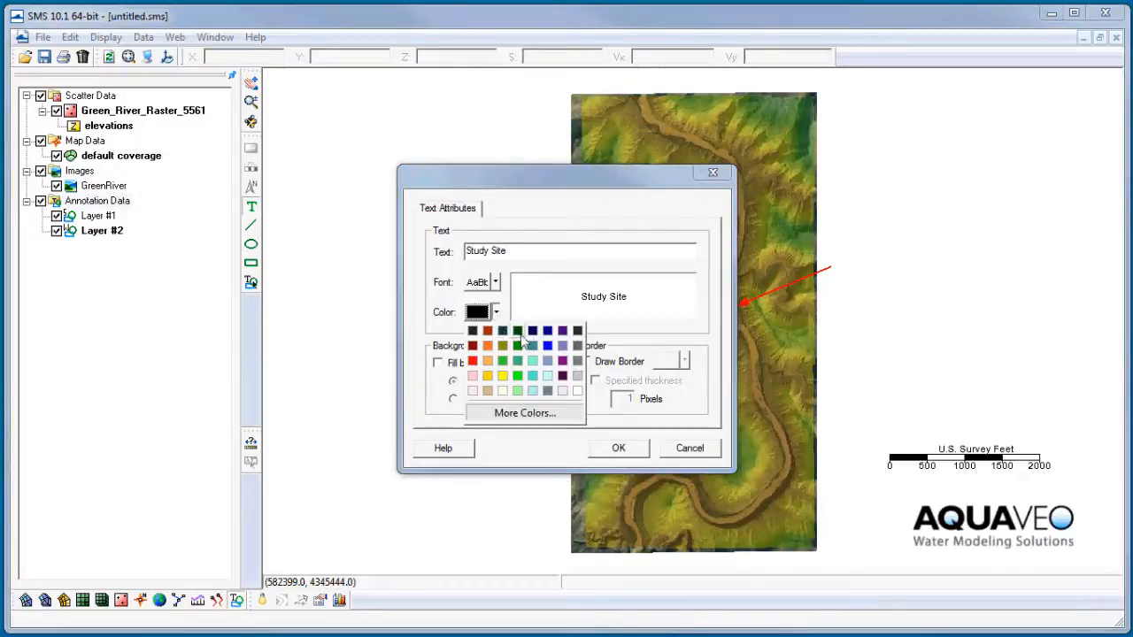
{"action": "left_click", "coordinate": [531, 331]}
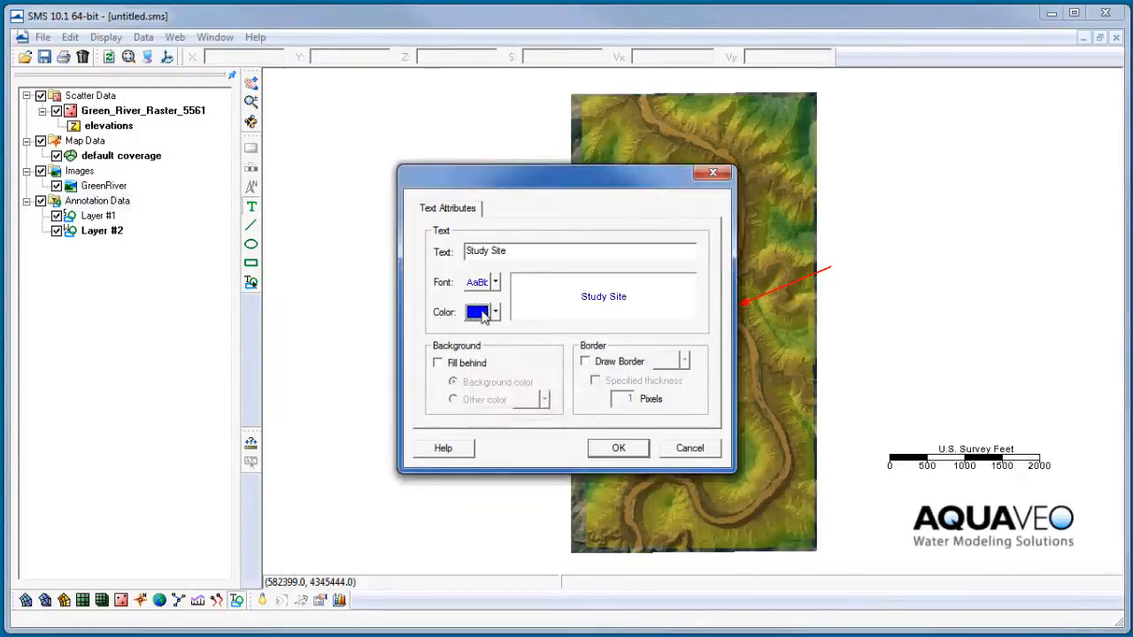
{"action": "left_click", "coordinate": [495, 282]}
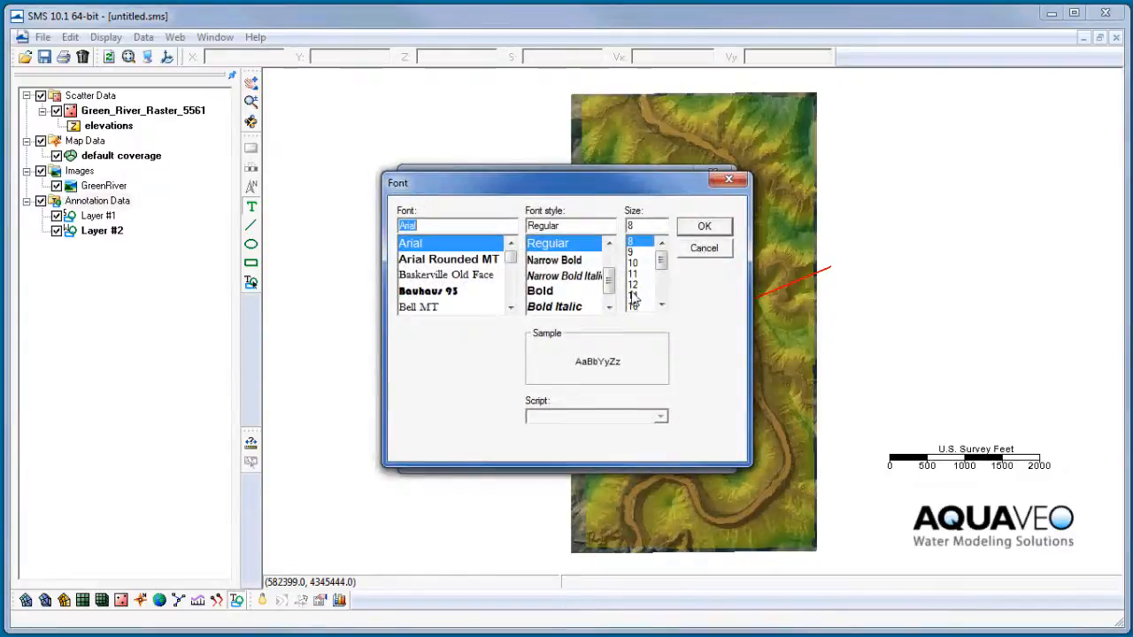
{"action": "left_click", "coordinate": [705, 227]}
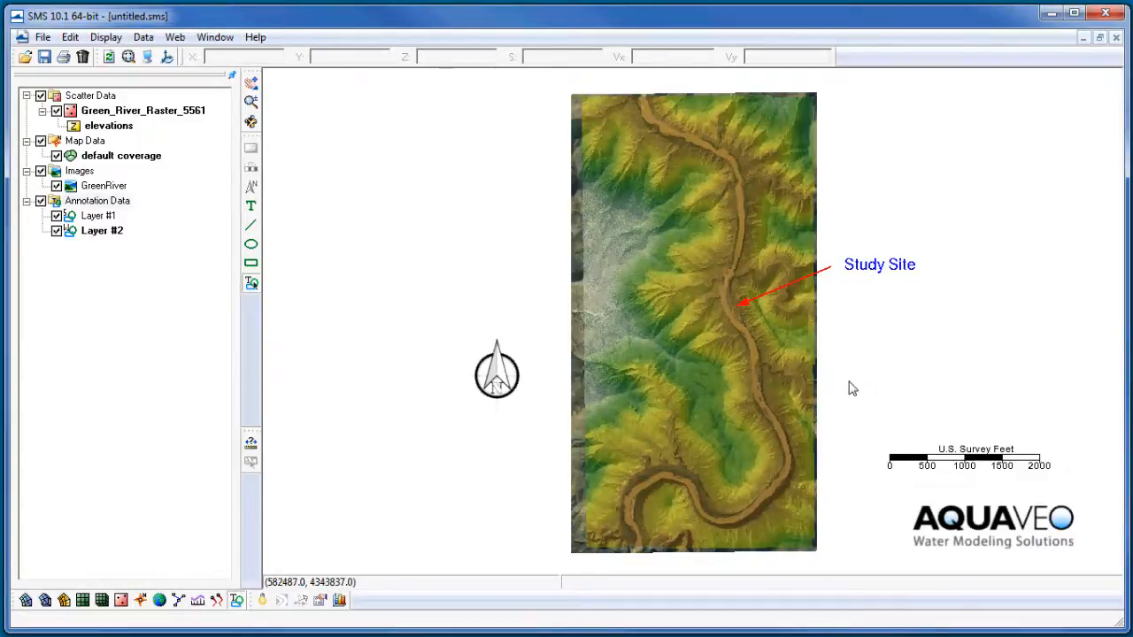
{"action": "left_click", "coordinate": [103, 230]}
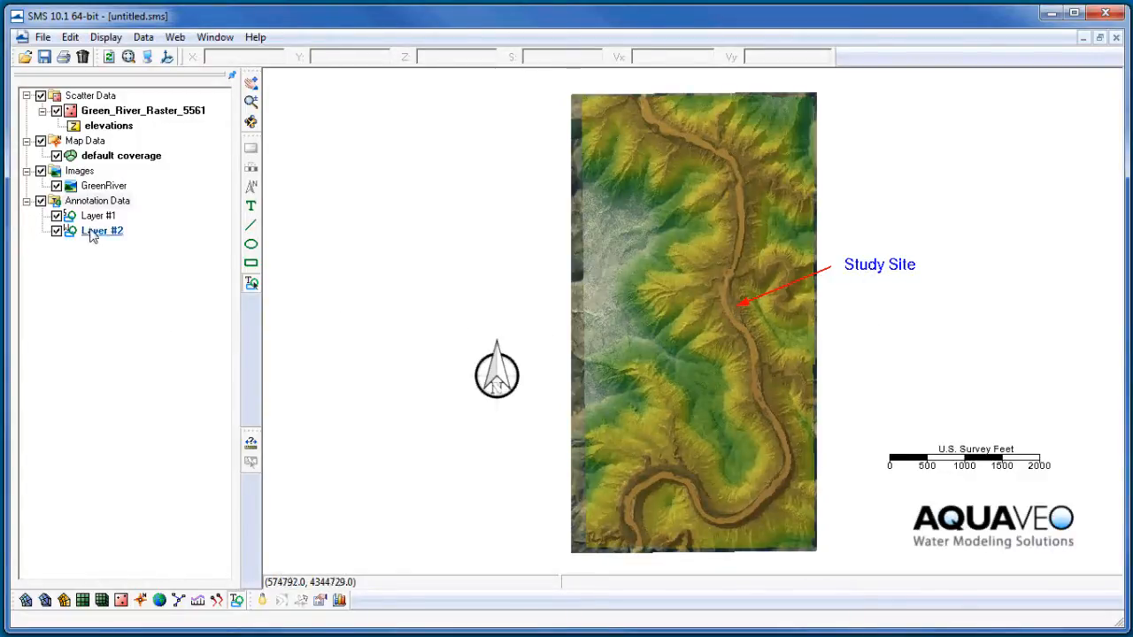